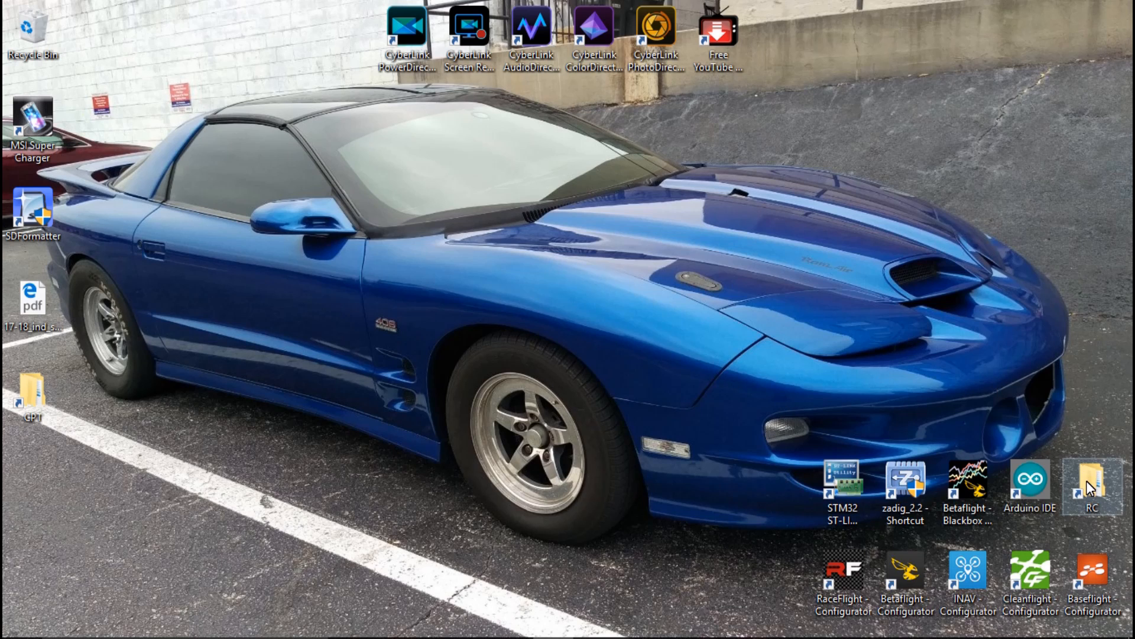
Navigate D:\RC > MWOSD > scarab-osd-1.6.8.0 > MW_OSD_GUI in File Explorer
{"action": "double_click", "coordinate": [1091, 483]}
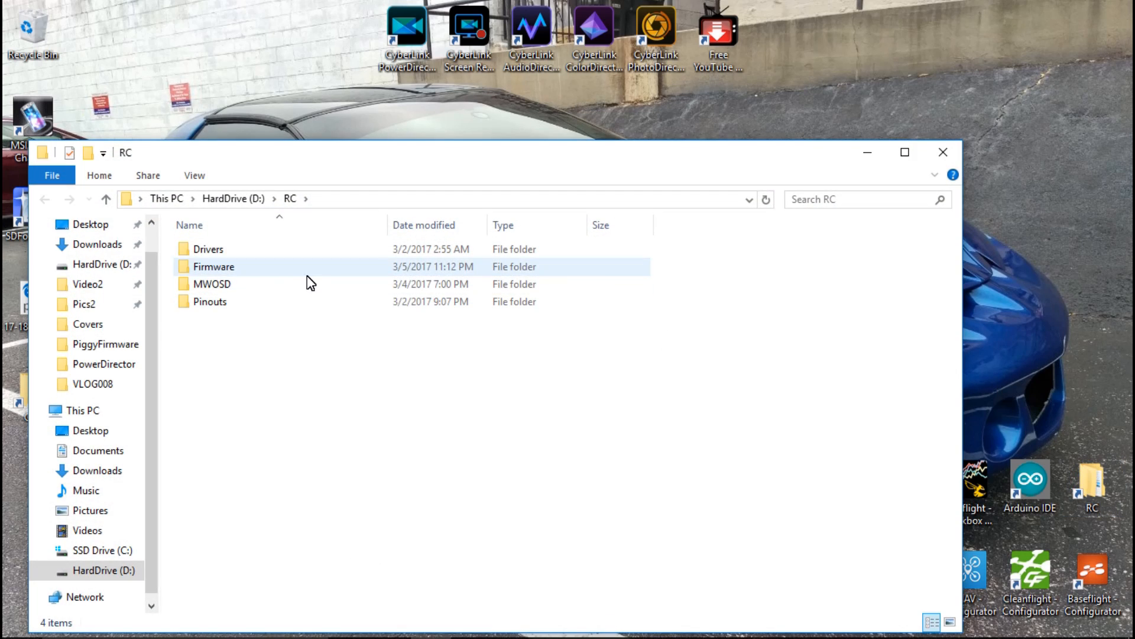
{"action": "mouse_move", "coordinate": [218, 284]}
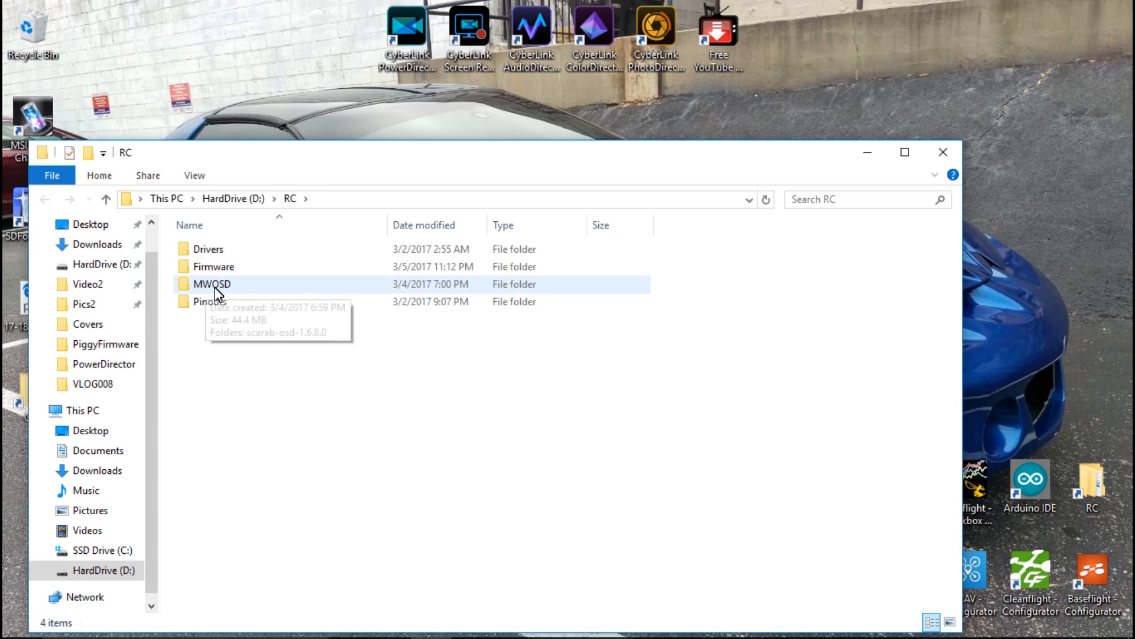
{"action": "double_click", "coordinate": [212, 283]}
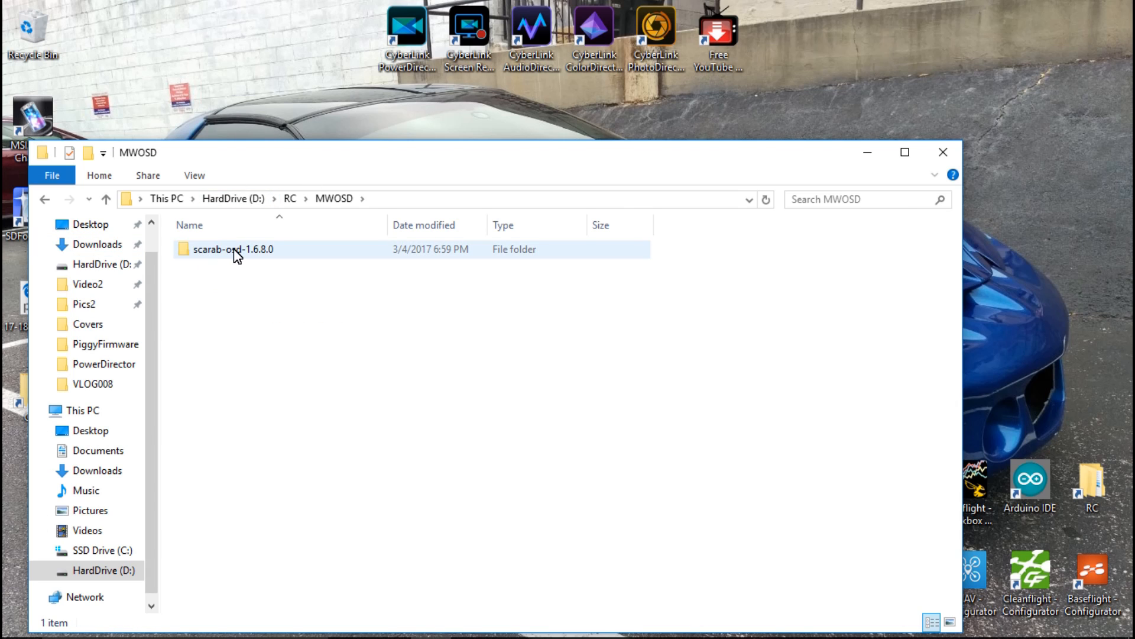
{"action": "double_click", "coordinate": [233, 249]}
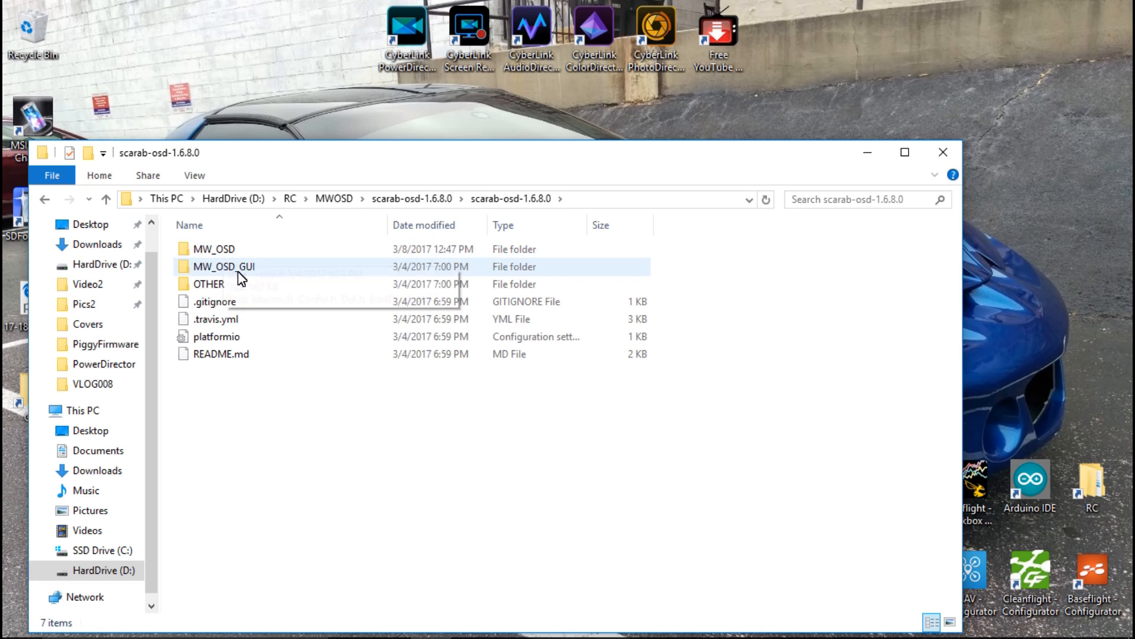
{"action": "double_click", "coordinate": [224, 266]}
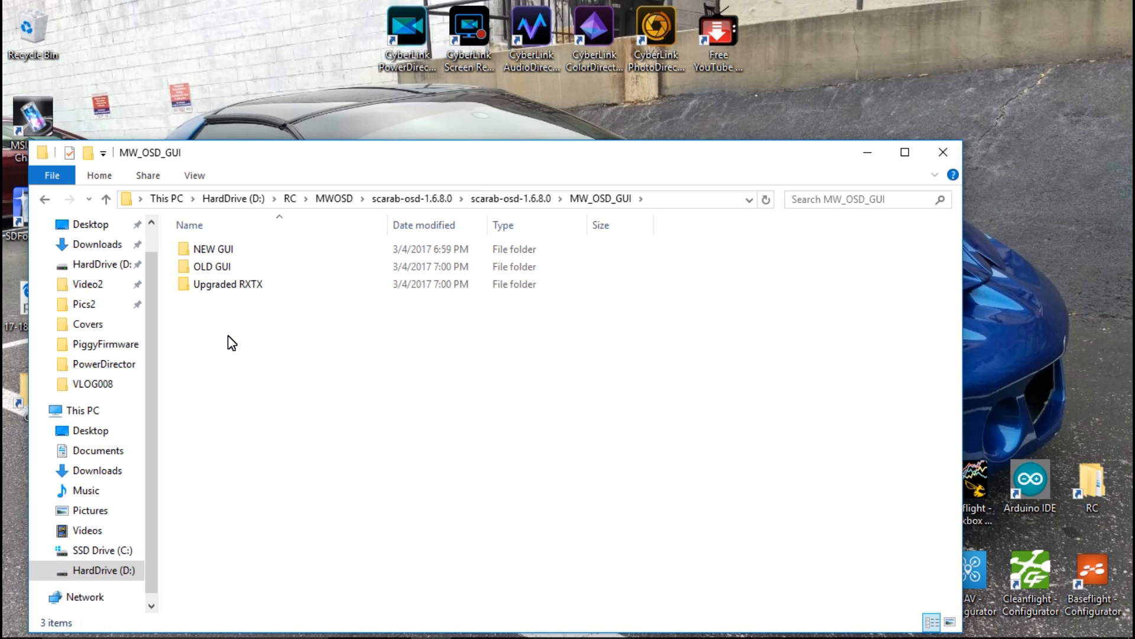
Launch the MW_OSD_GUI executable from the OLD GUI application folder
{"action": "left_click", "coordinate": [212, 266]}
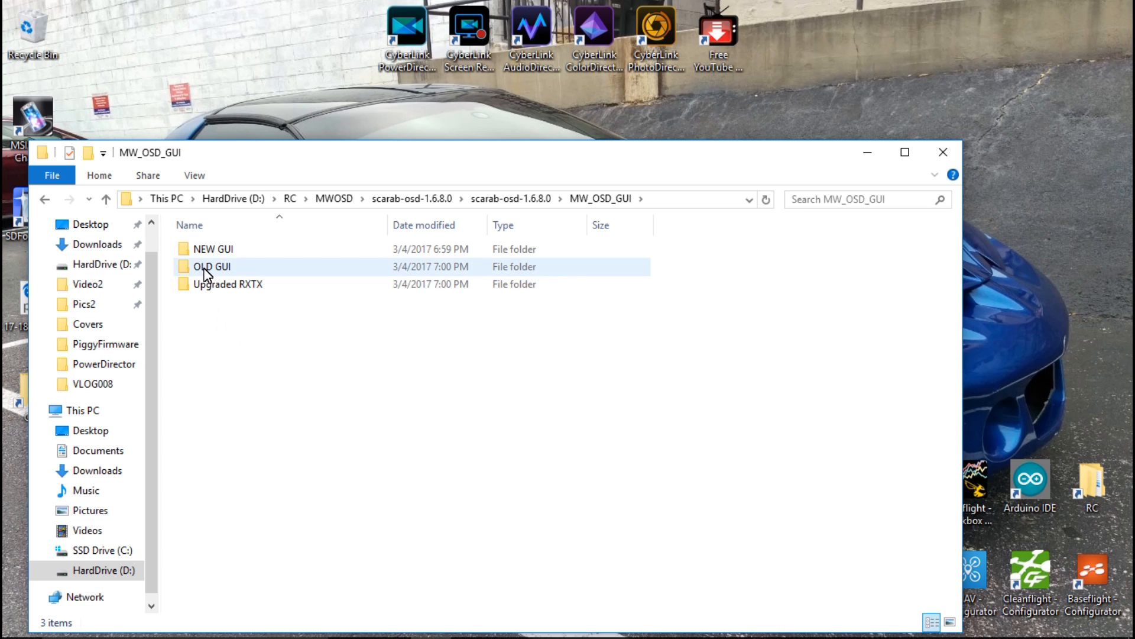
{"action": "double_click", "coordinate": [212, 266]}
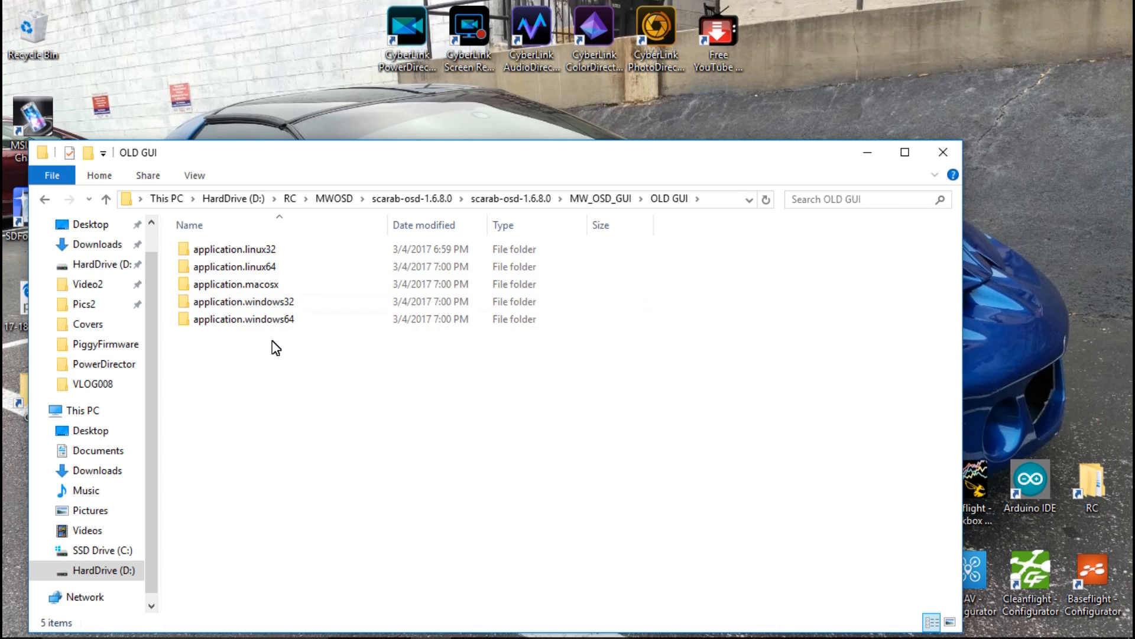
{"action": "mouse_move", "coordinate": [235, 284]}
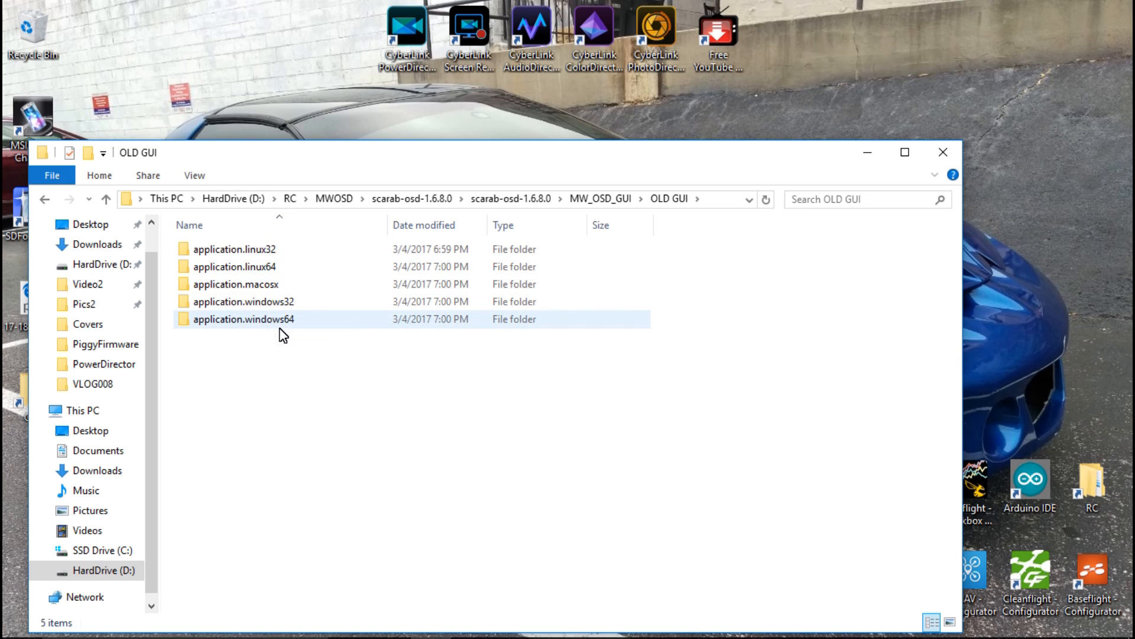
{"action": "mouse_move", "coordinate": [276, 334]}
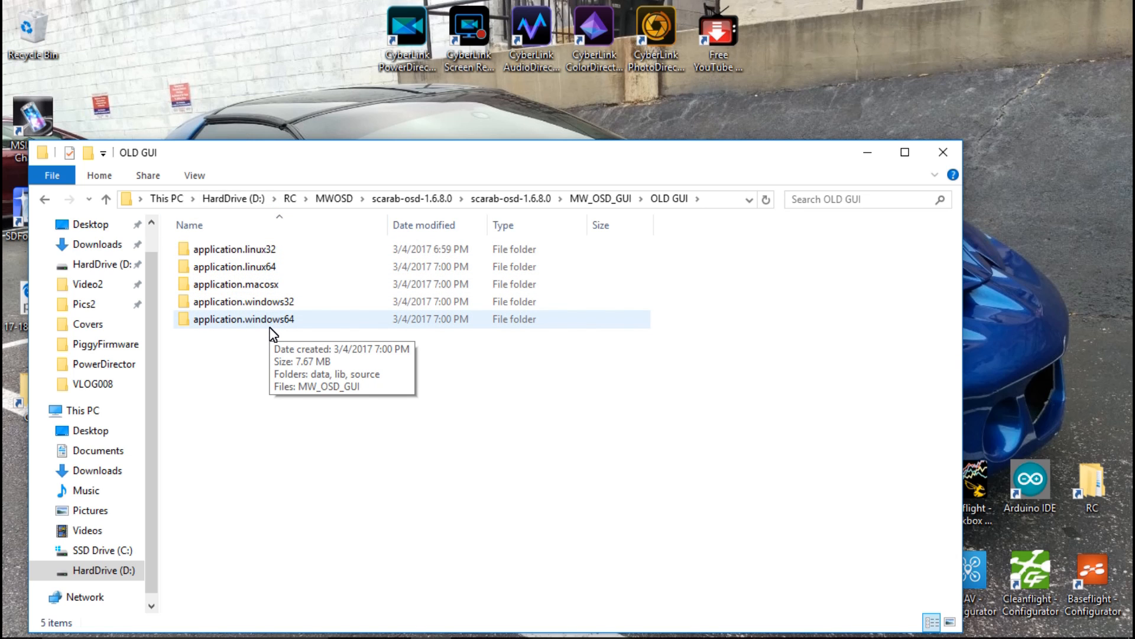
{"action": "double_click", "coordinate": [243, 318]}
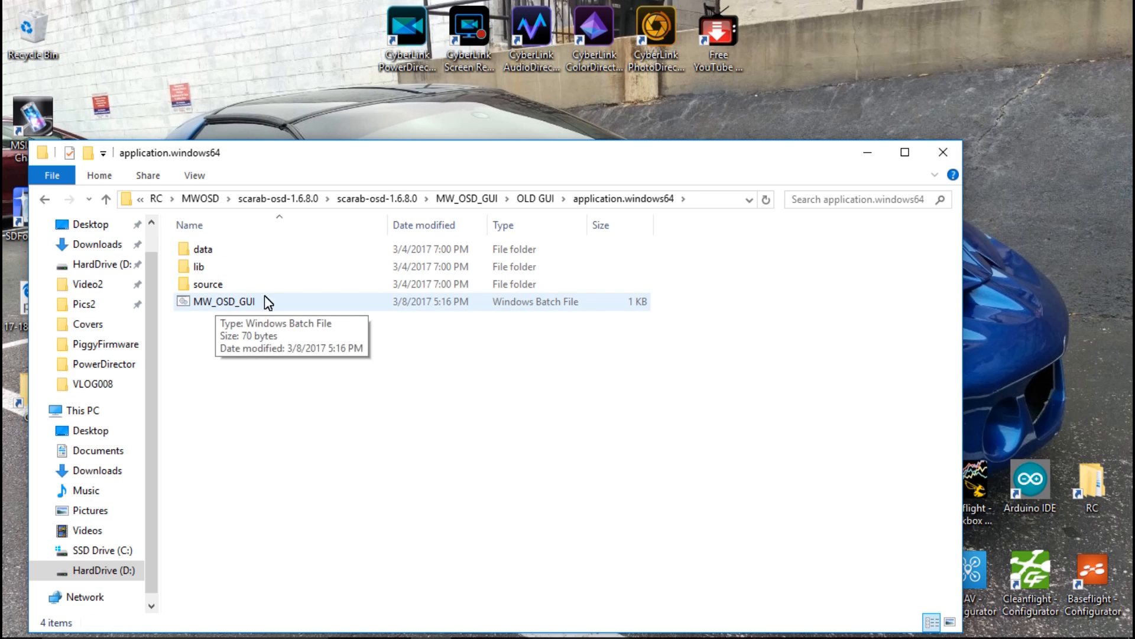
{"action": "mouse_move", "coordinate": [543, 201]}
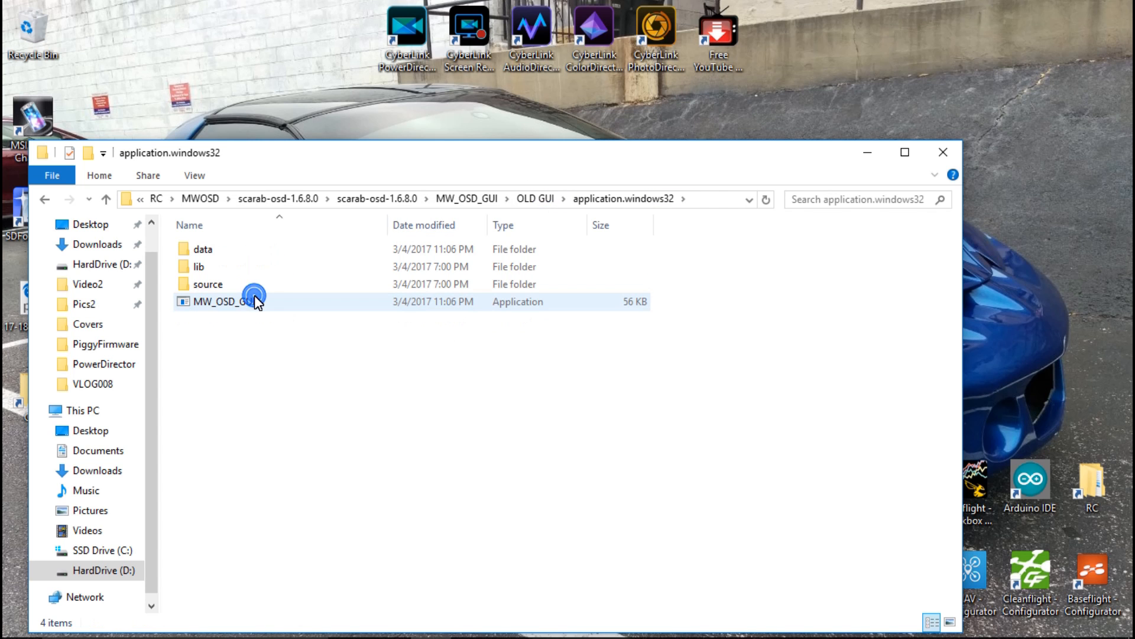
{"action": "left_click", "coordinate": [223, 302]}
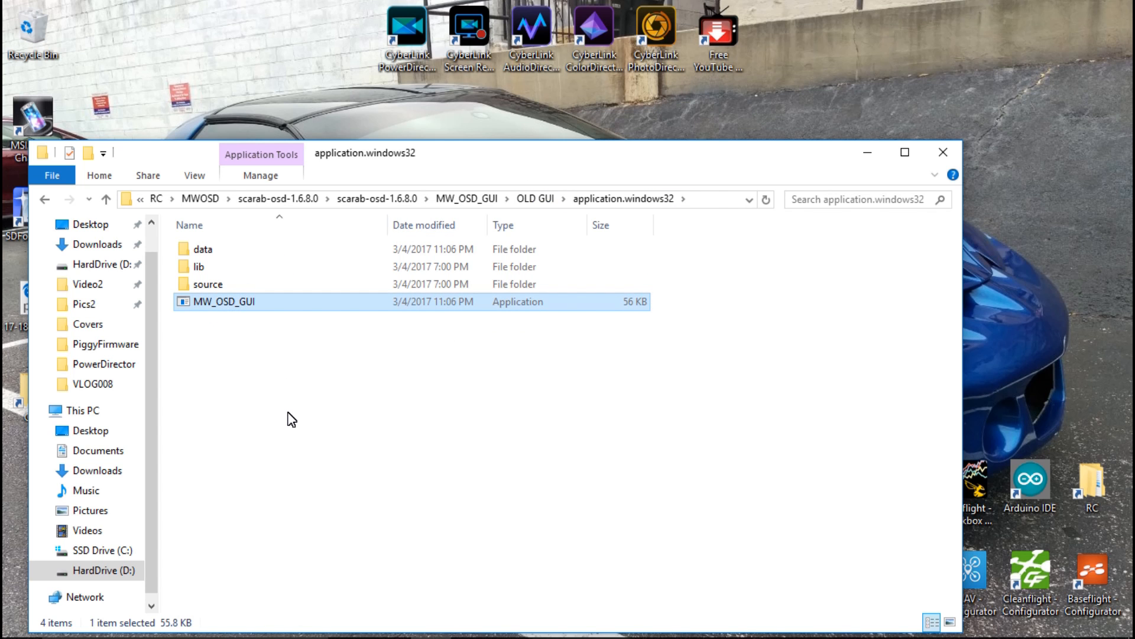
{"action": "double_click", "coordinate": [224, 302]}
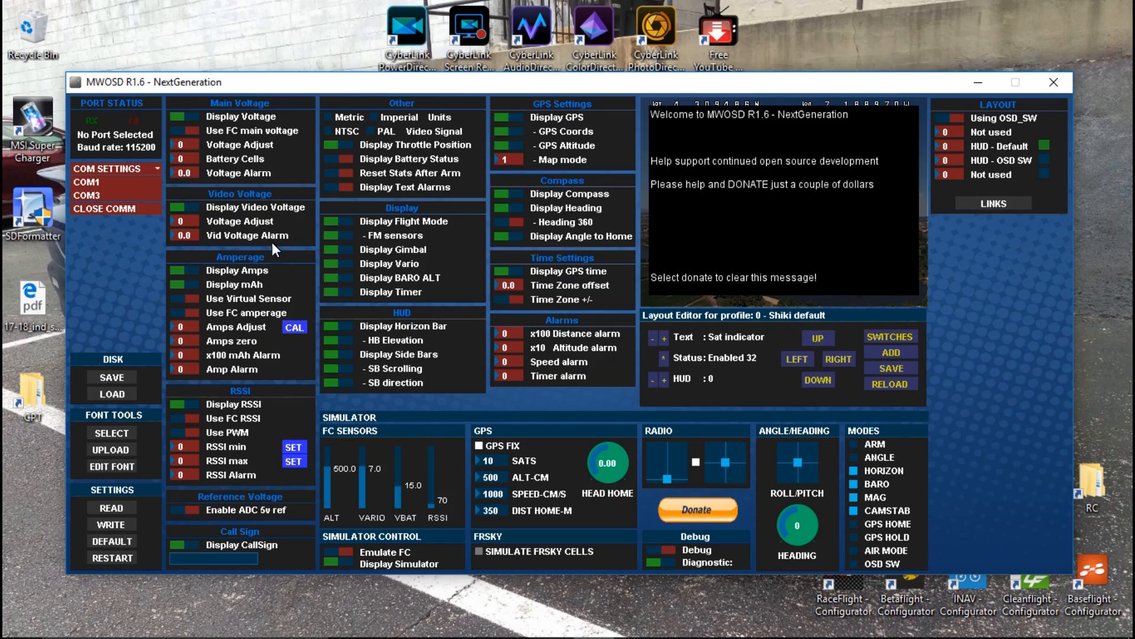
{"action": "mouse_move", "coordinate": [144, 159]}
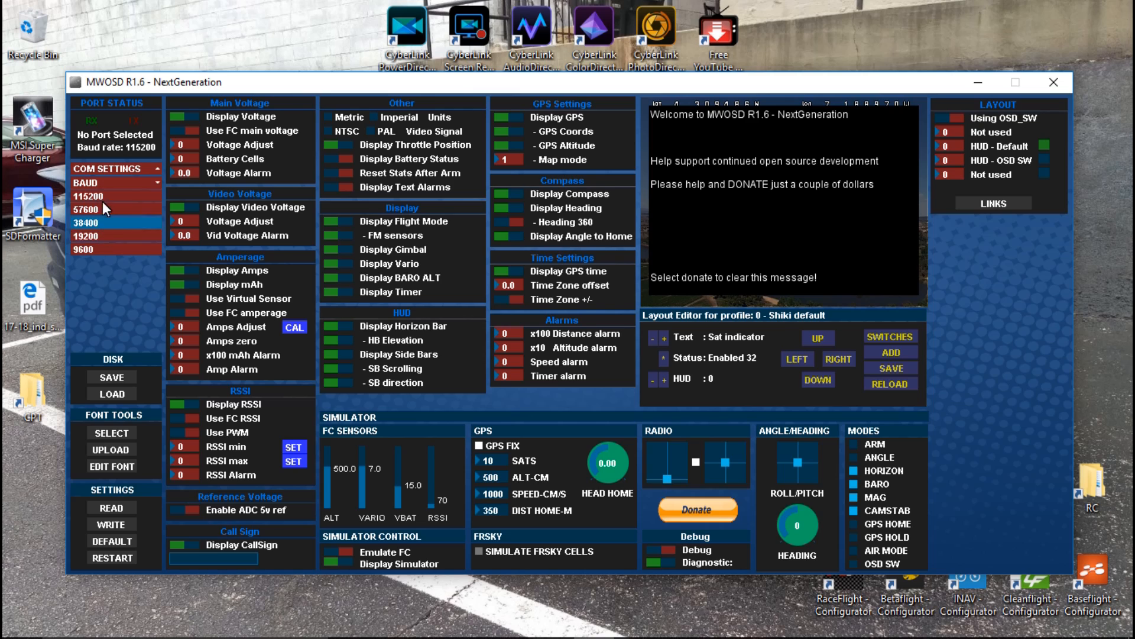
Connect to the OSD on COM3 at 115200 baud and read its current settings
{"action": "left_click", "coordinate": [108, 168]}
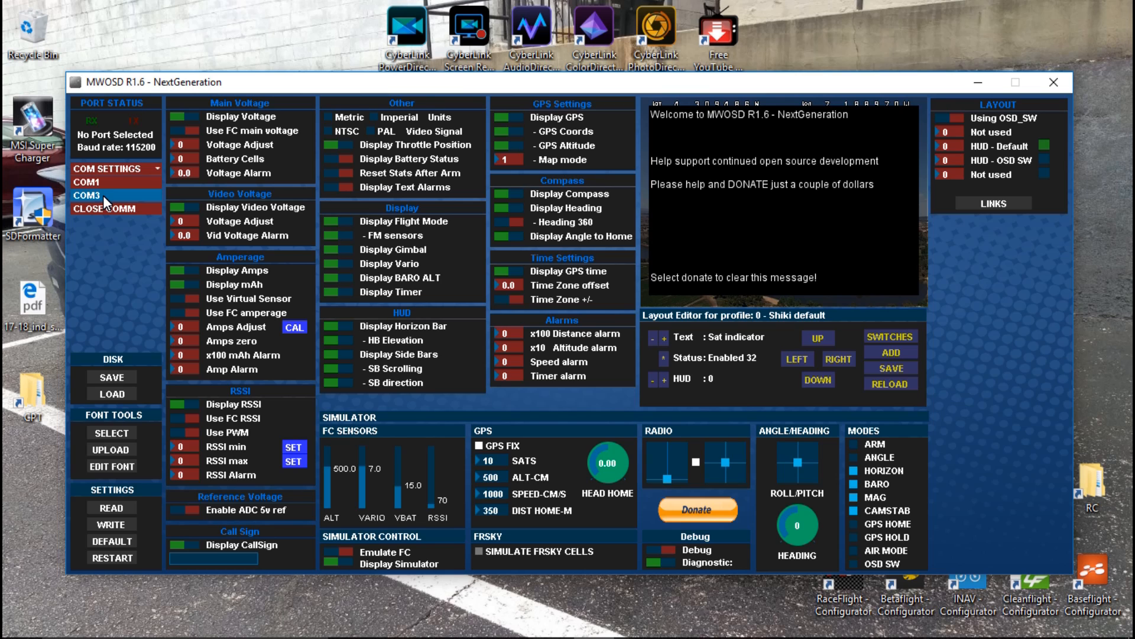
{"action": "left_click", "coordinate": [87, 195]}
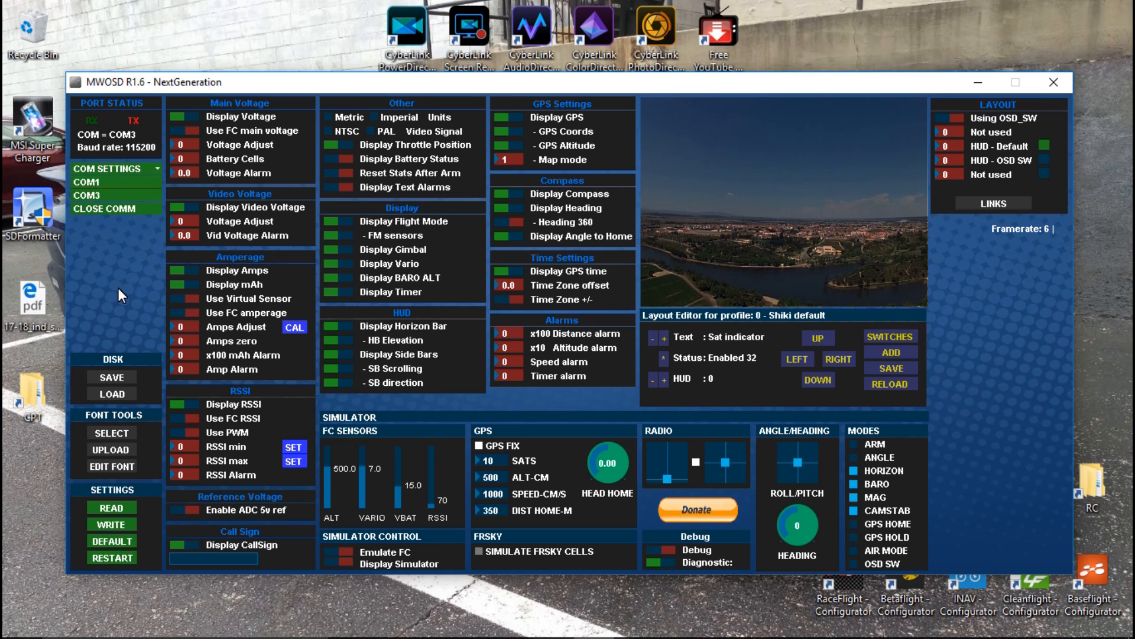
{"action": "left_click", "coordinate": [111, 507]}
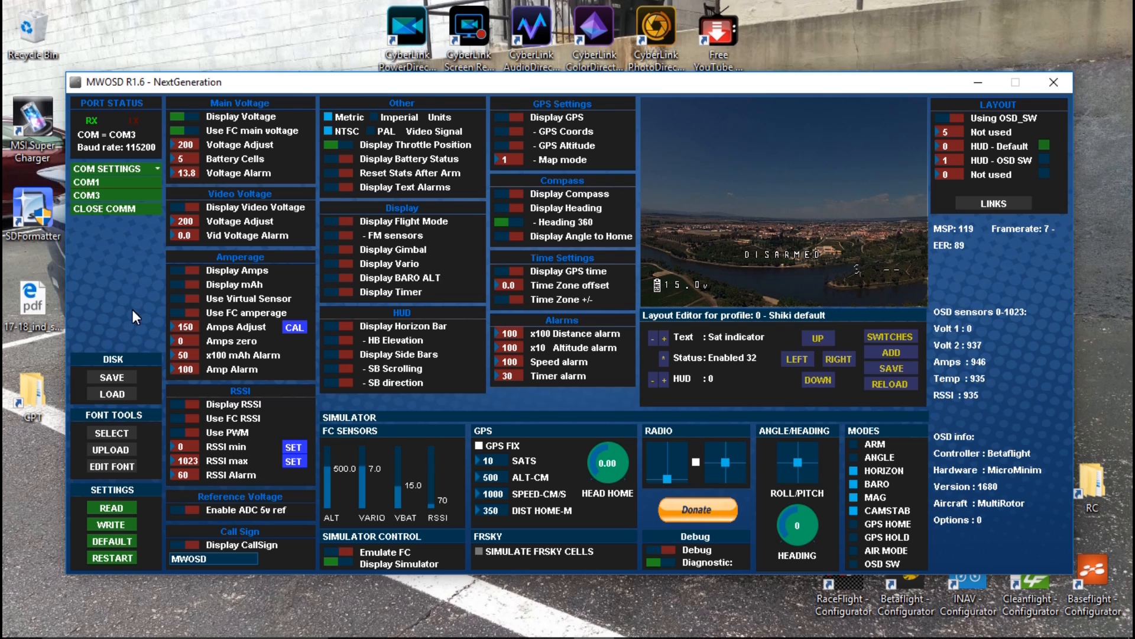
{"action": "mouse_move", "coordinate": [193, 266]}
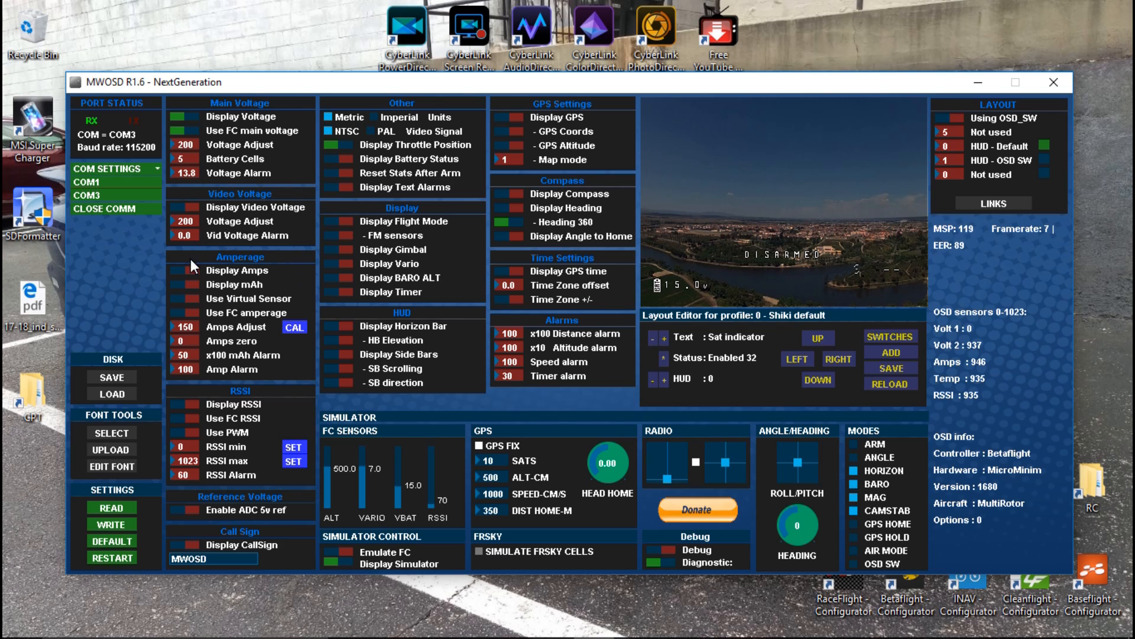
{"action": "mouse_move", "coordinate": [78, 389]}
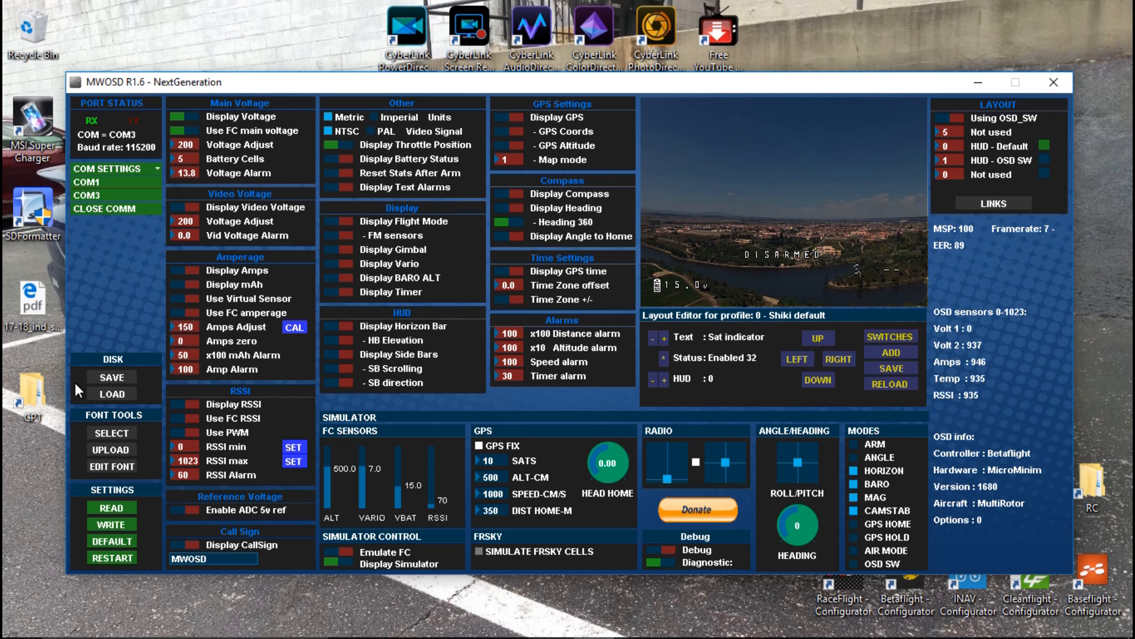
{"action": "mouse_move", "coordinate": [123, 423]}
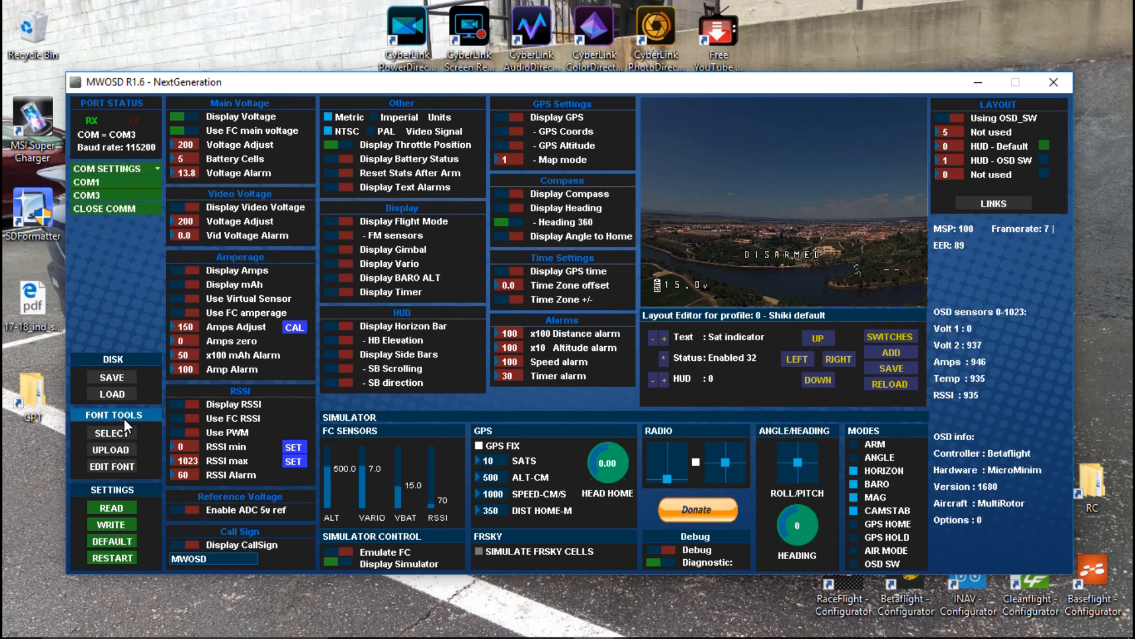
{"action": "mouse_move", "coordinate": [715, 275]}
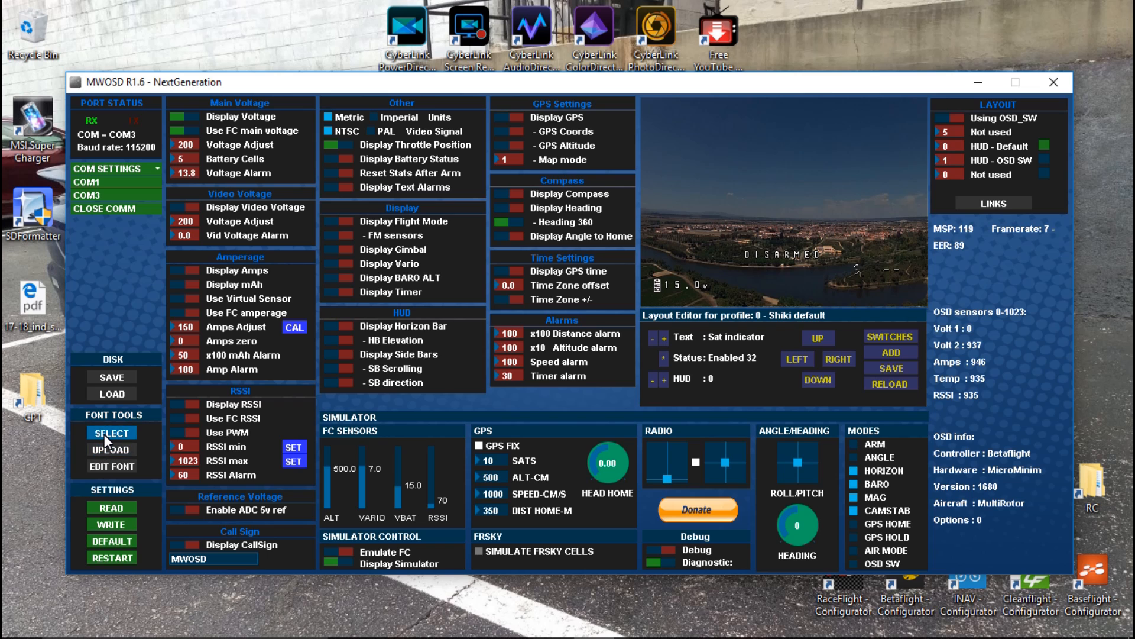
{"action": "left_click", "coordinate": [111, 433]}
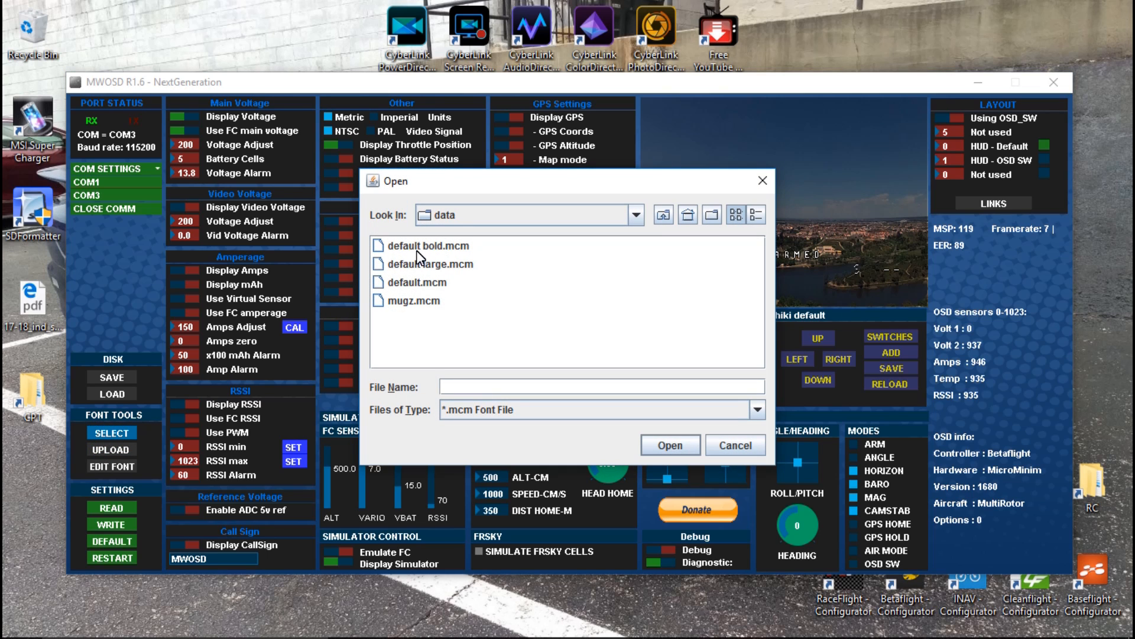
{"action": "mouse_move", "coordinate": [440, 300]}
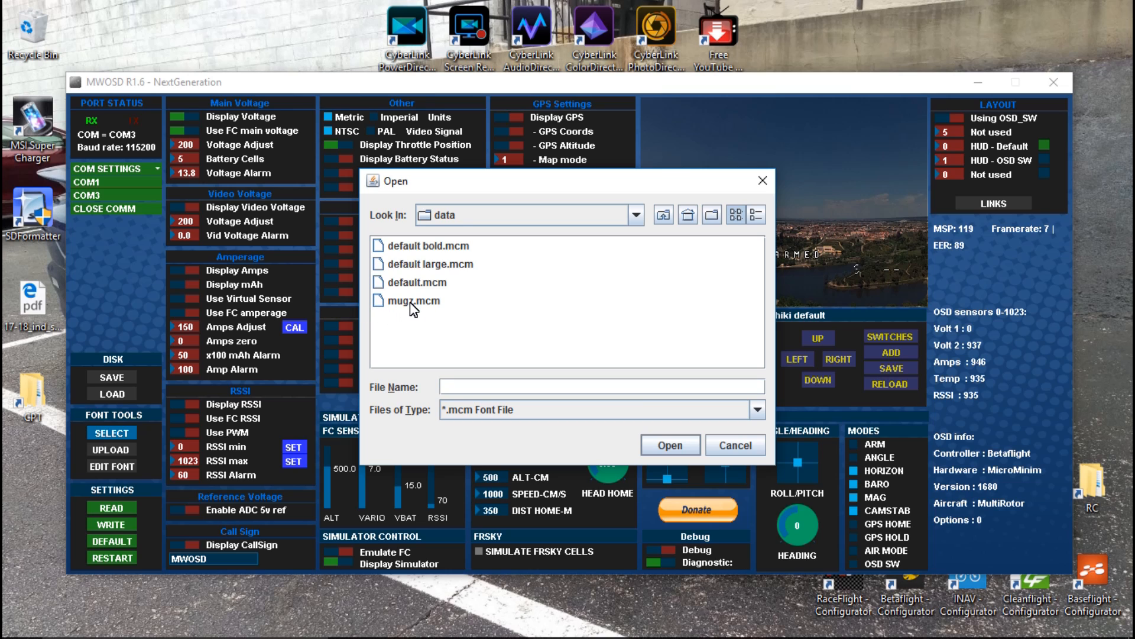
{"action": "mouse_move", "coordinate": [647, 499]}
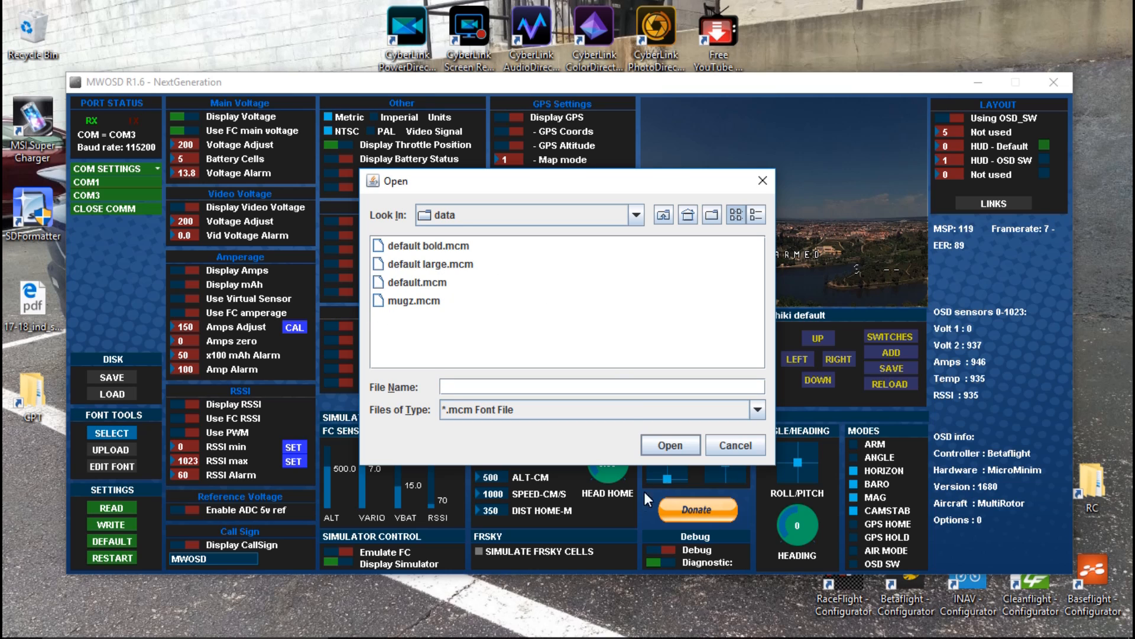
{"action": "left_click", "coordinate": [735, 445]}
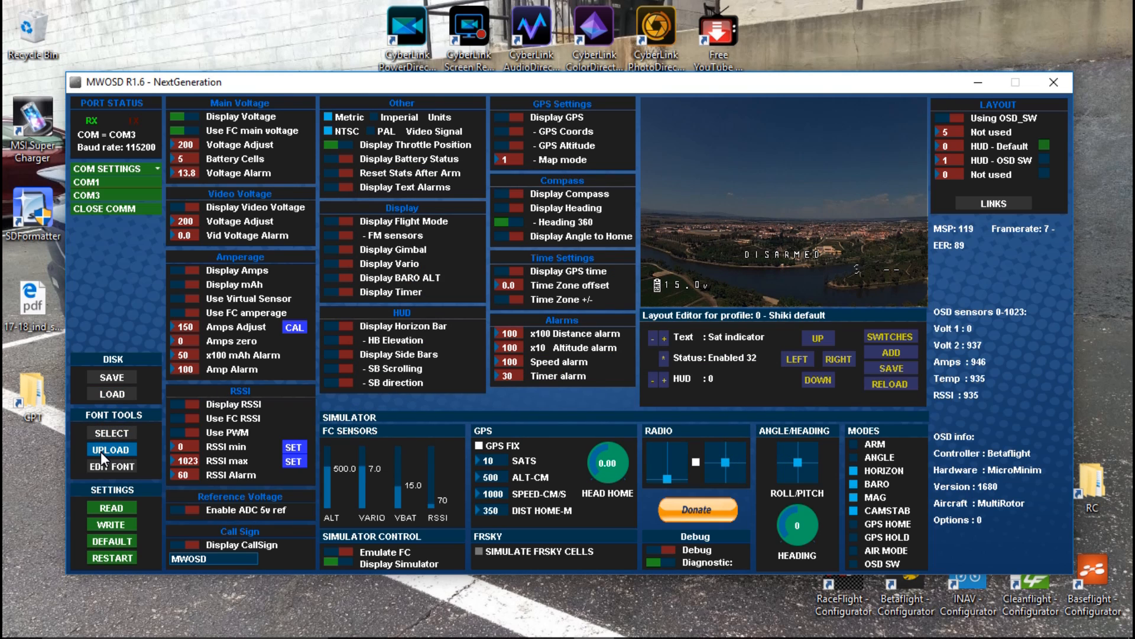
{"action": "mouse_move", "coordinate": [85, 353]}
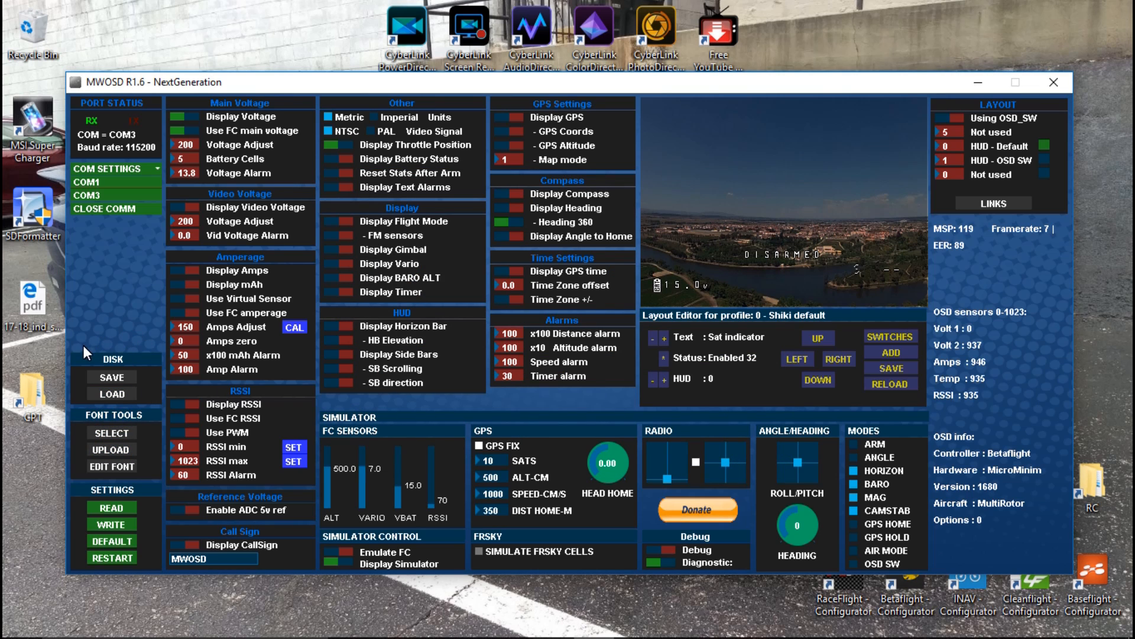
{"action": "mouse_move", "coordinate": [158, 344]}
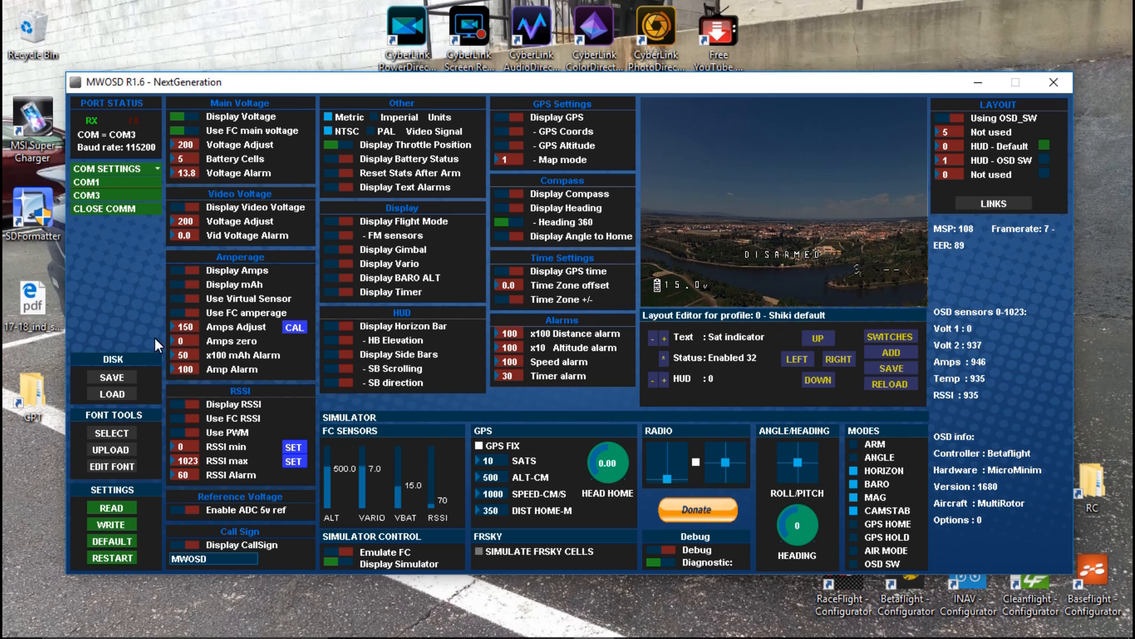
{"action": "mouse_move", "coordinate": [99, 347]}
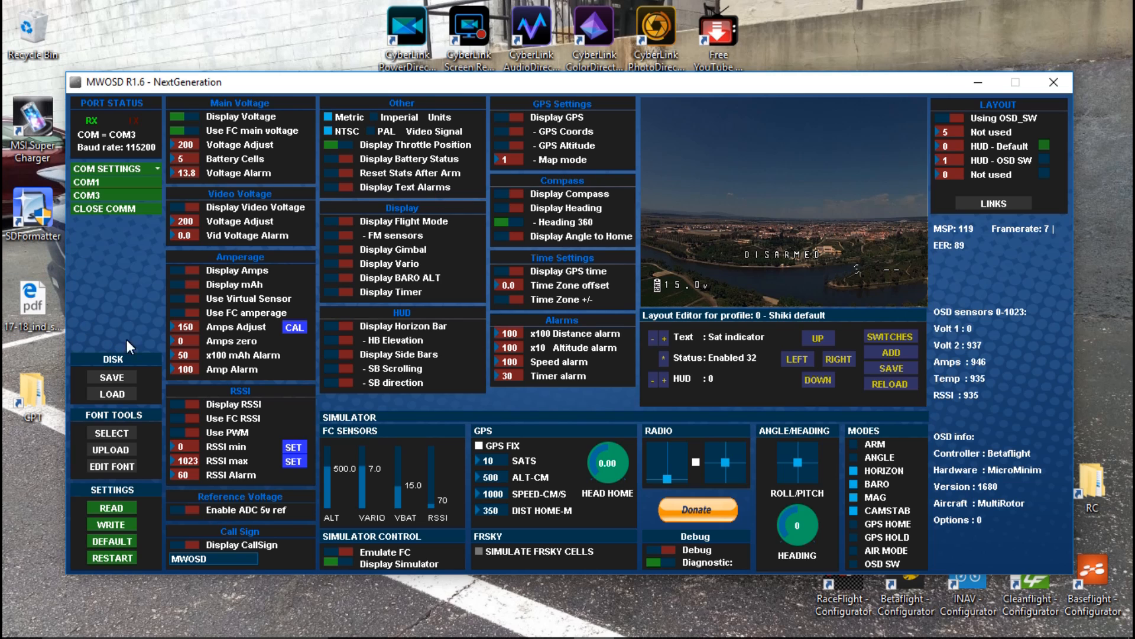
{"action": "mouse_move", "coordinate": [104, 353]}
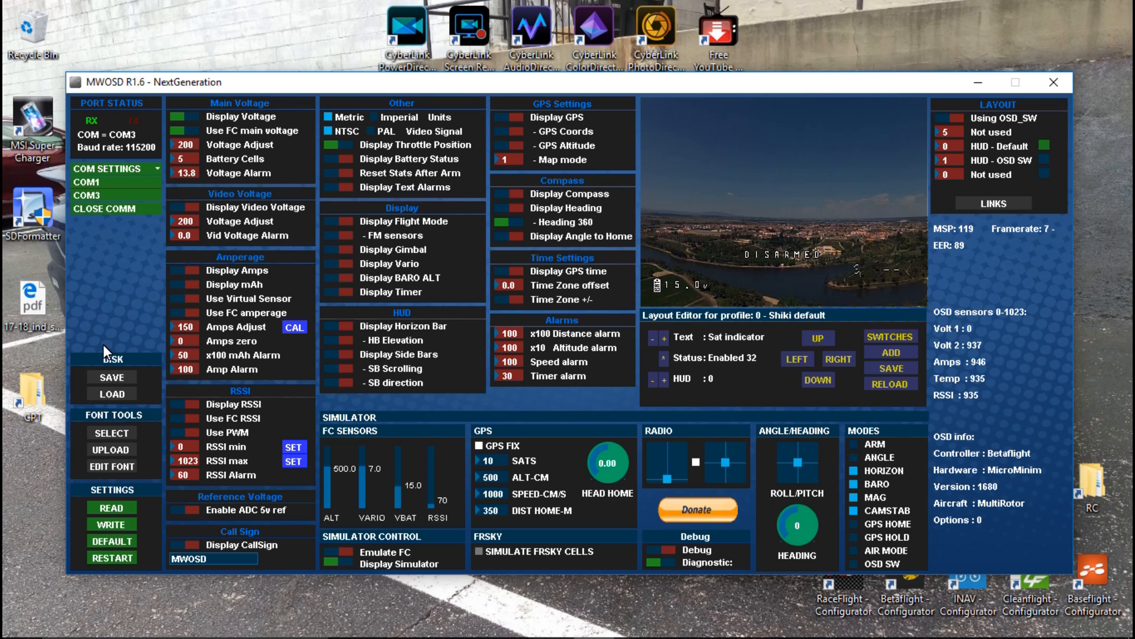
{"action": "mouse_move", "coordinate": [282, 363]}
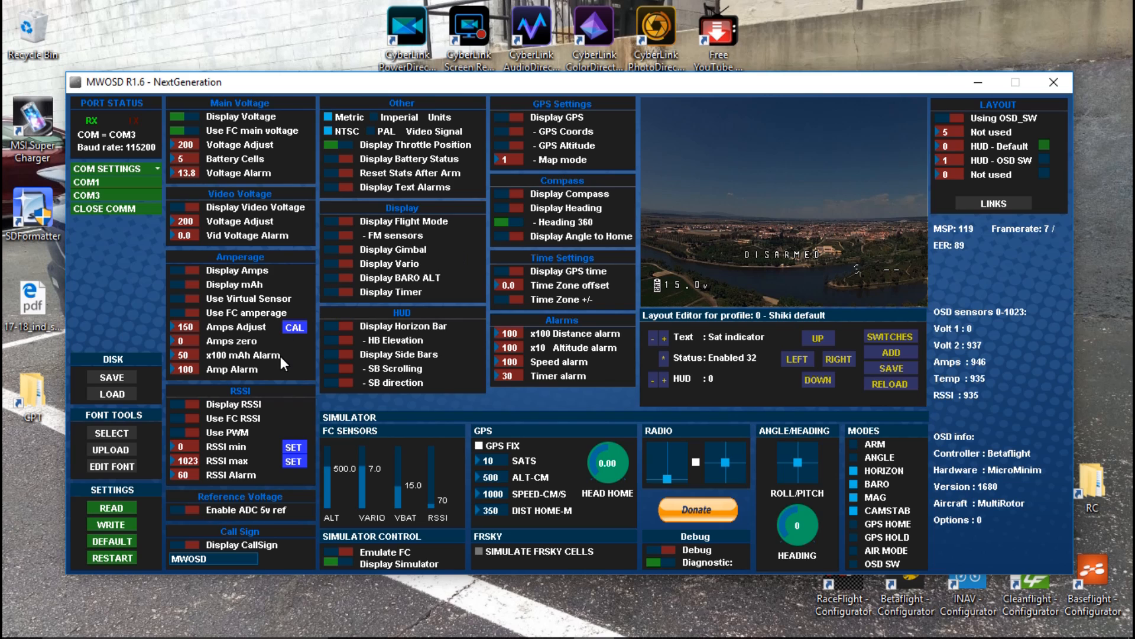
{"action": "mouse_move", "coordinate": [223, 205]}
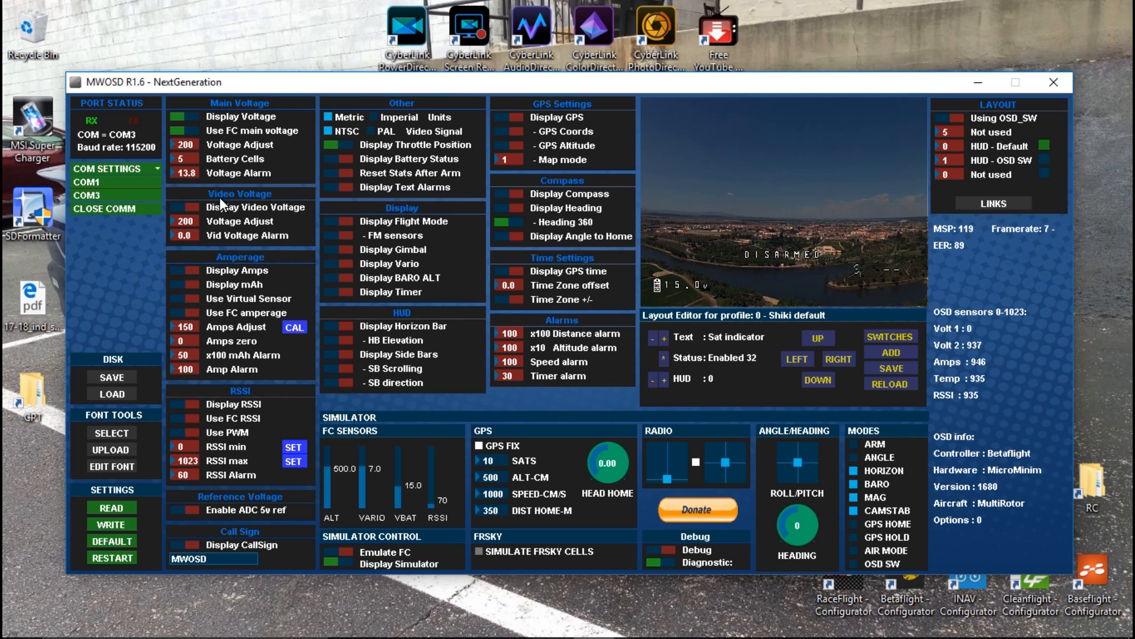
{"action": "mouse_move", "coordinate": [192, 128]}
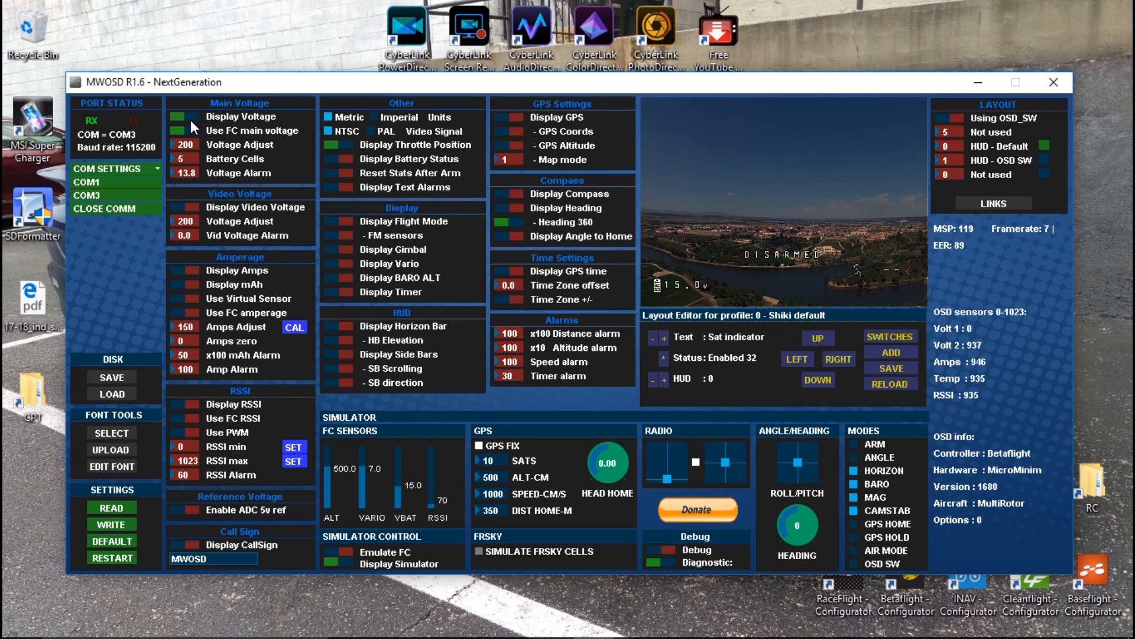
Toggle the Main Voltage display off and back on, keeping voltage shown from the FC
{"action": "left_click", "coordinate": [185, 117]}
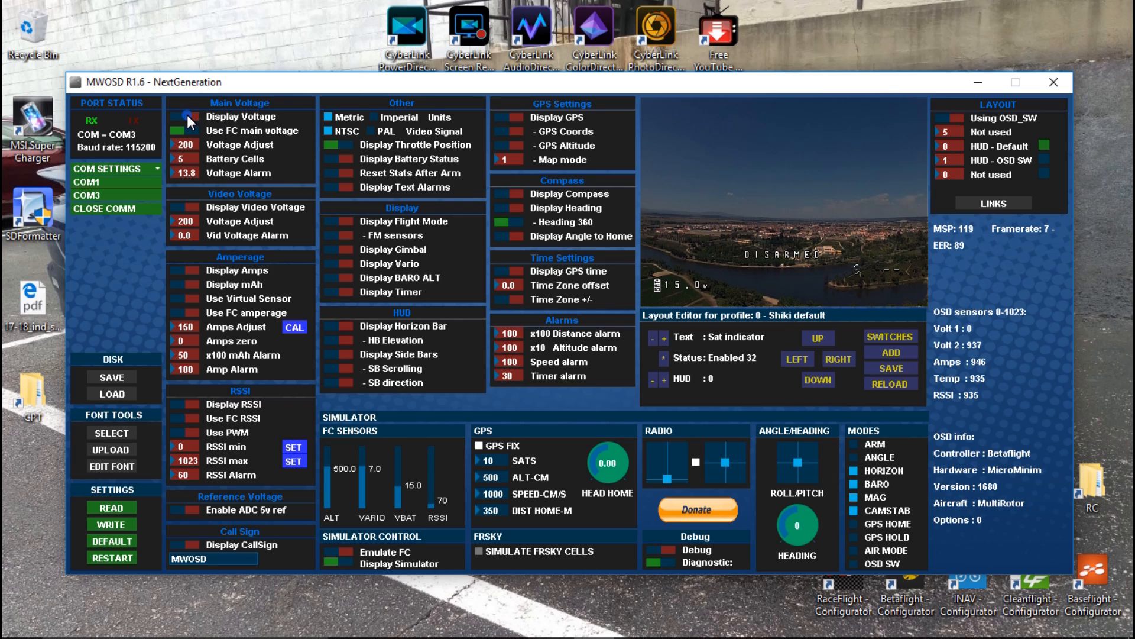
{"action": "left_click", "coordinate": [185, 117]}
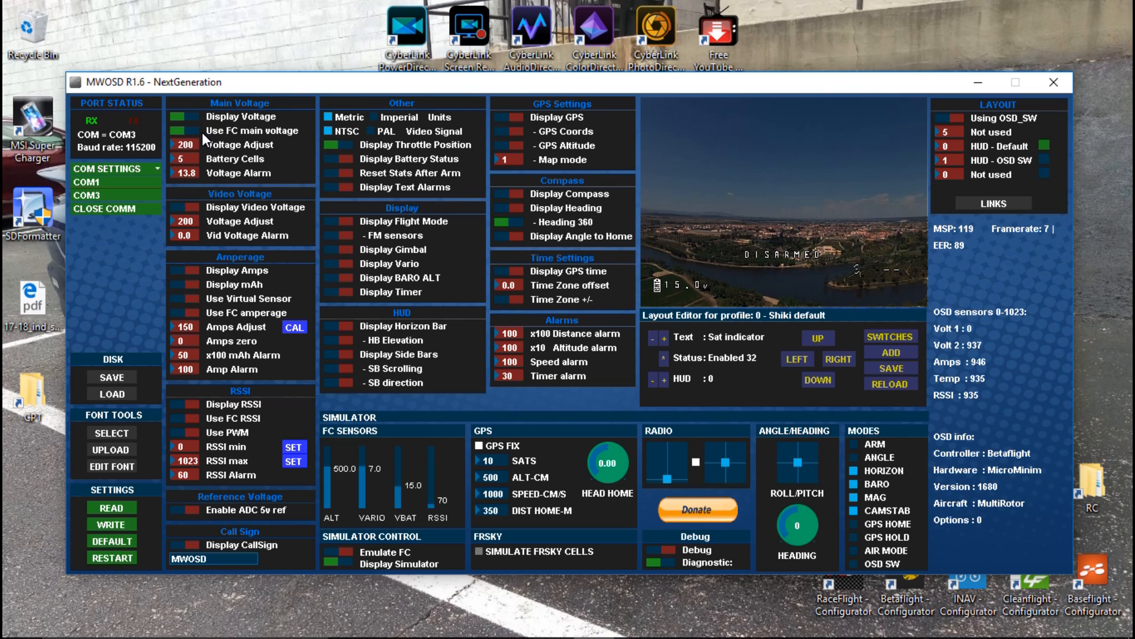
{"action": "mouse_move", "coordinate": [188, 152]}
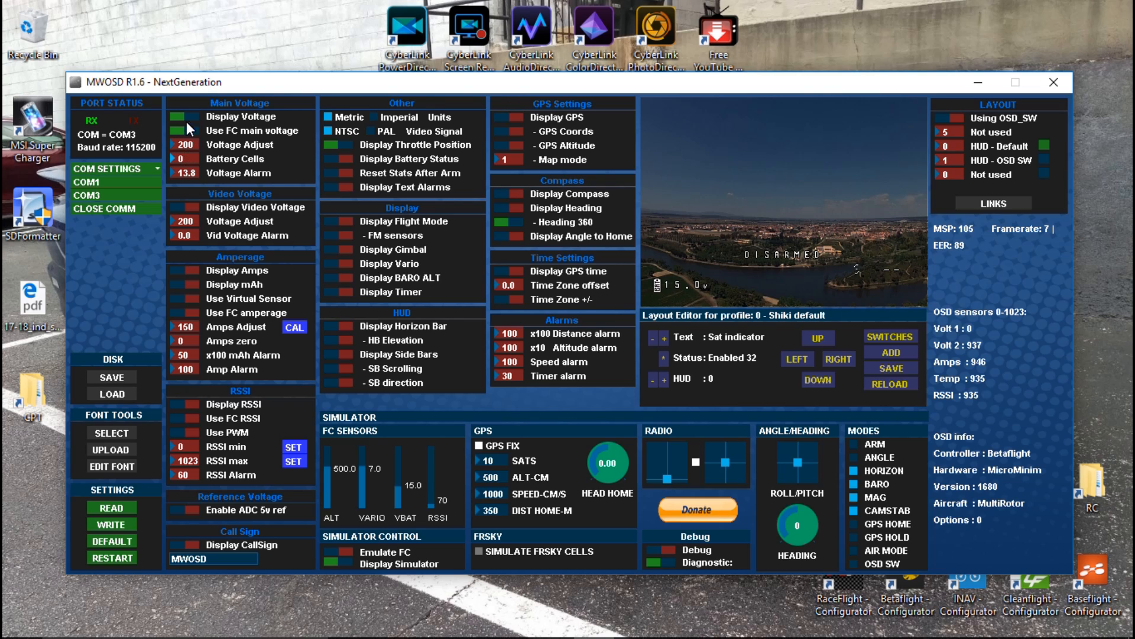
Lower the Main Voltage battery cell count from 5 to 4
{"action": "left_click", "coordinate": [185, 158]}
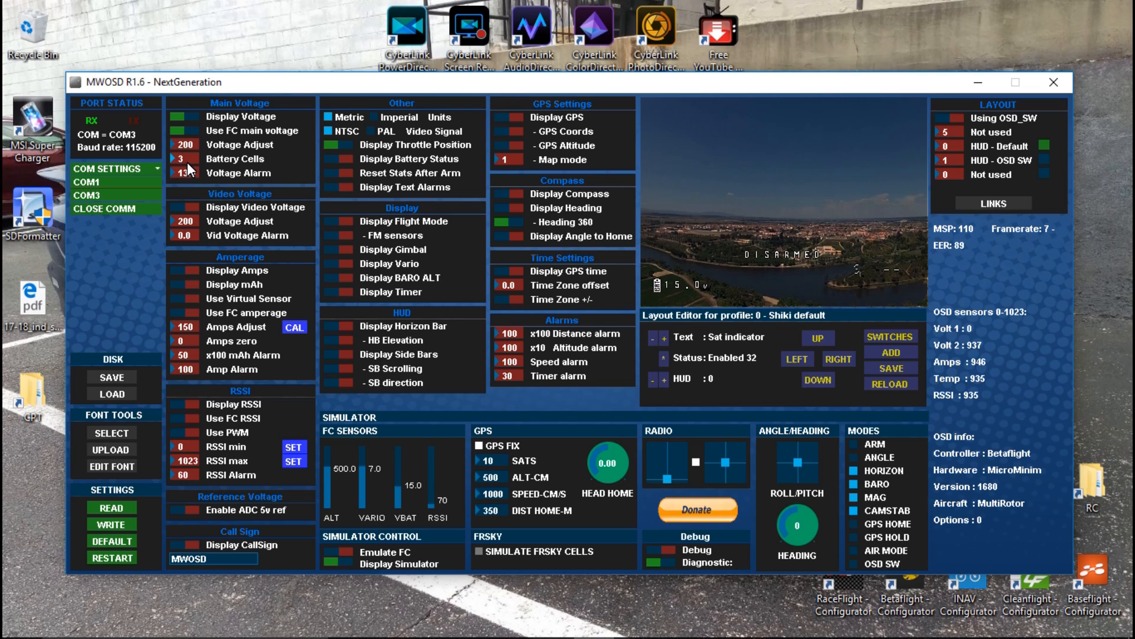
{"action": "left_click", "coordinate": [182, 158]}
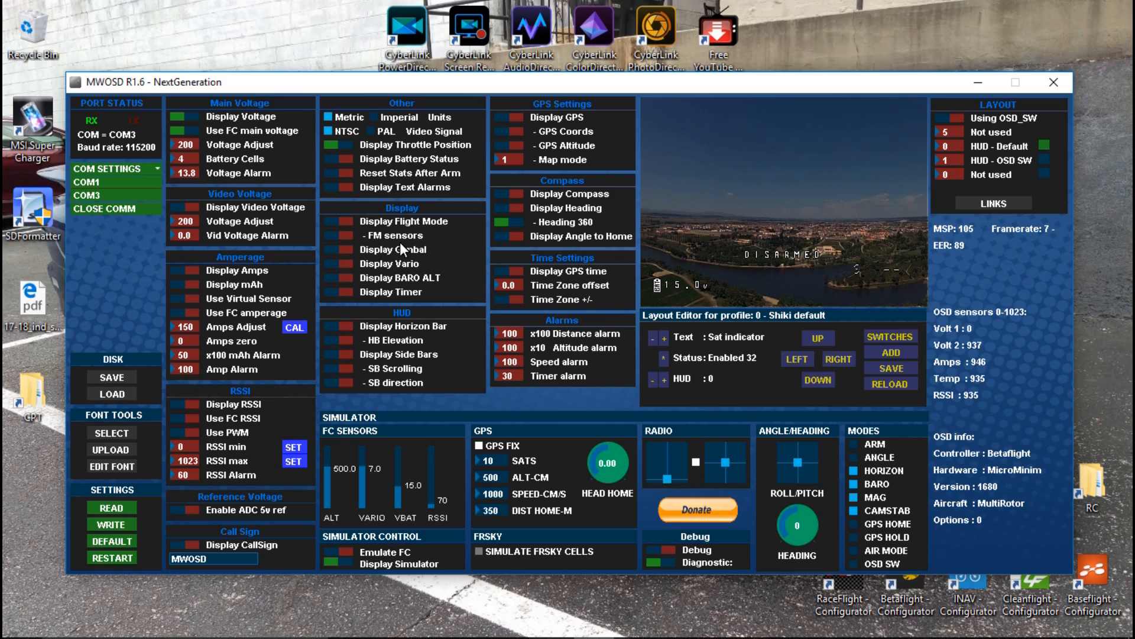
{"action": "mouse_move", "coordinate": [199, 180]}
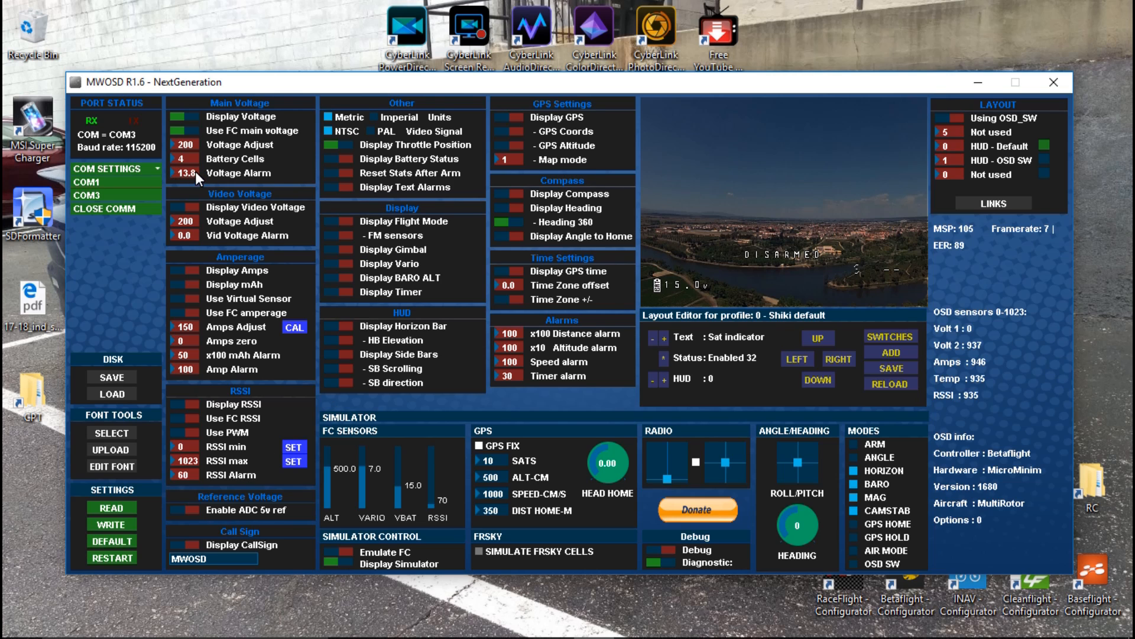
{"action": "mouse_move", "coordinate": [214, 211]}
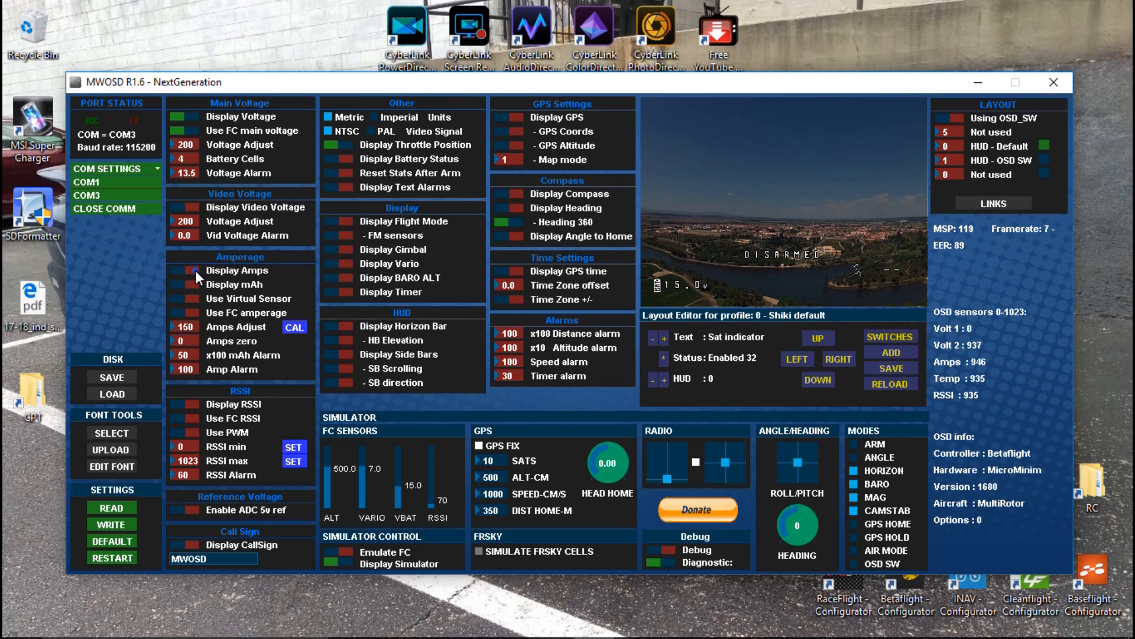
{"action": "left_click", "coordinate": [187, 269]}
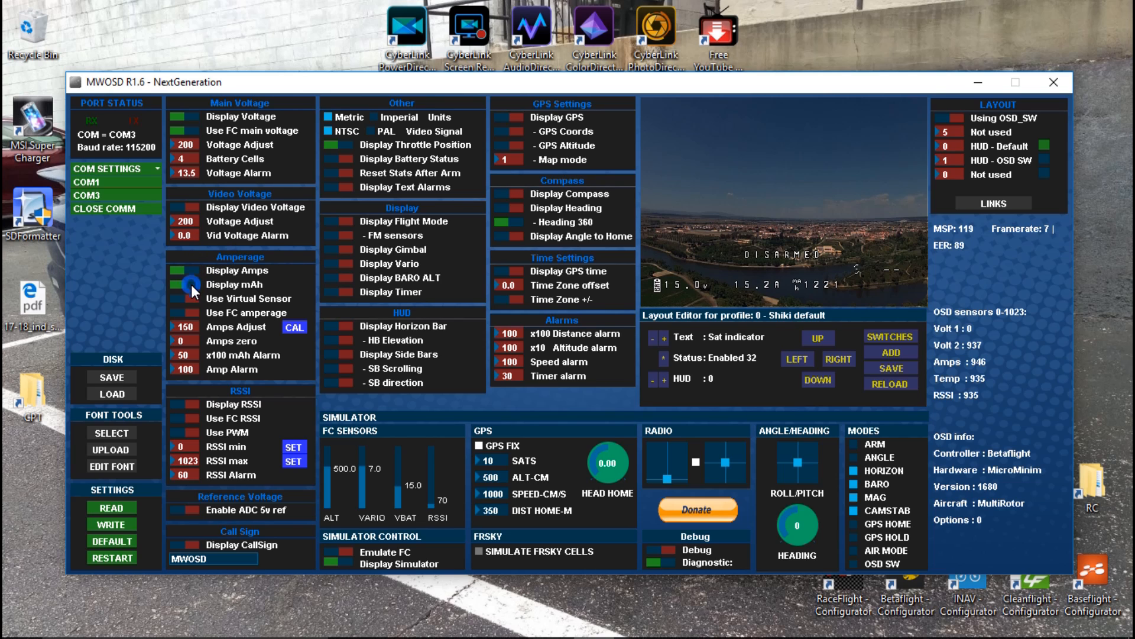
{"action": "mouse_move", "coordinate": [814, 297]}
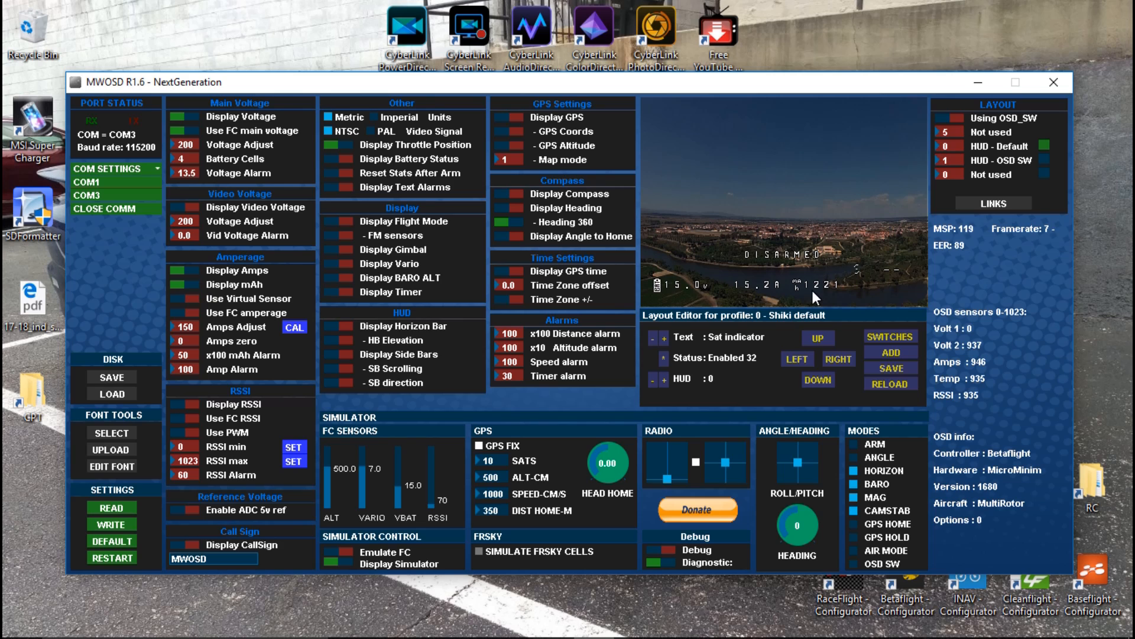
{"action": "left_click", "coordinate": [175, 270]}
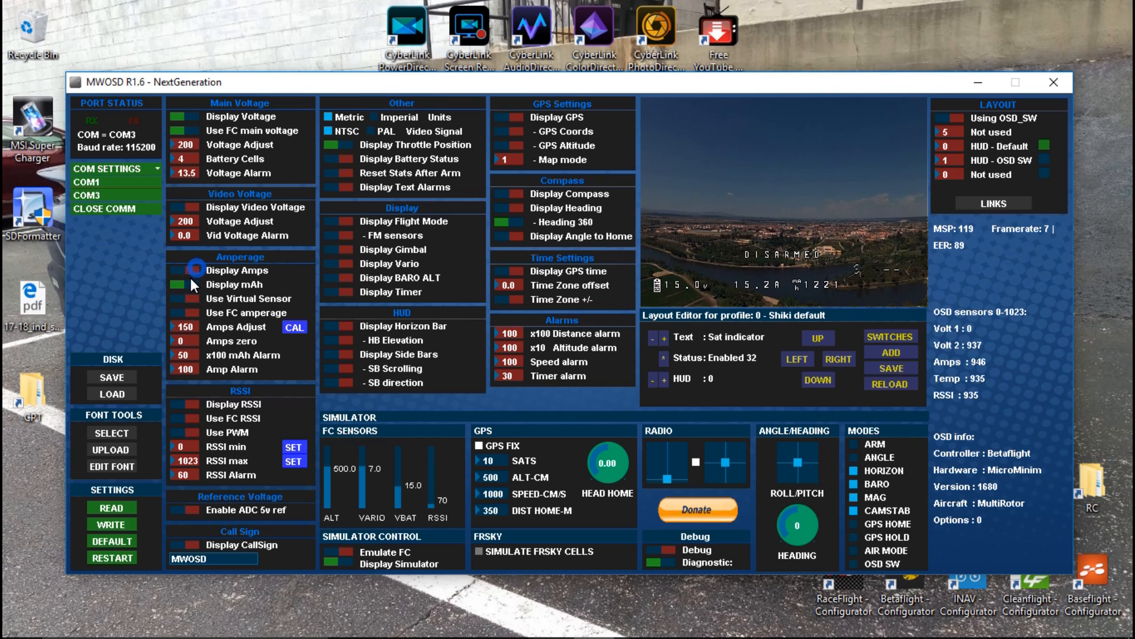
{"action": "left_click", "coordinate": [176, 284]}
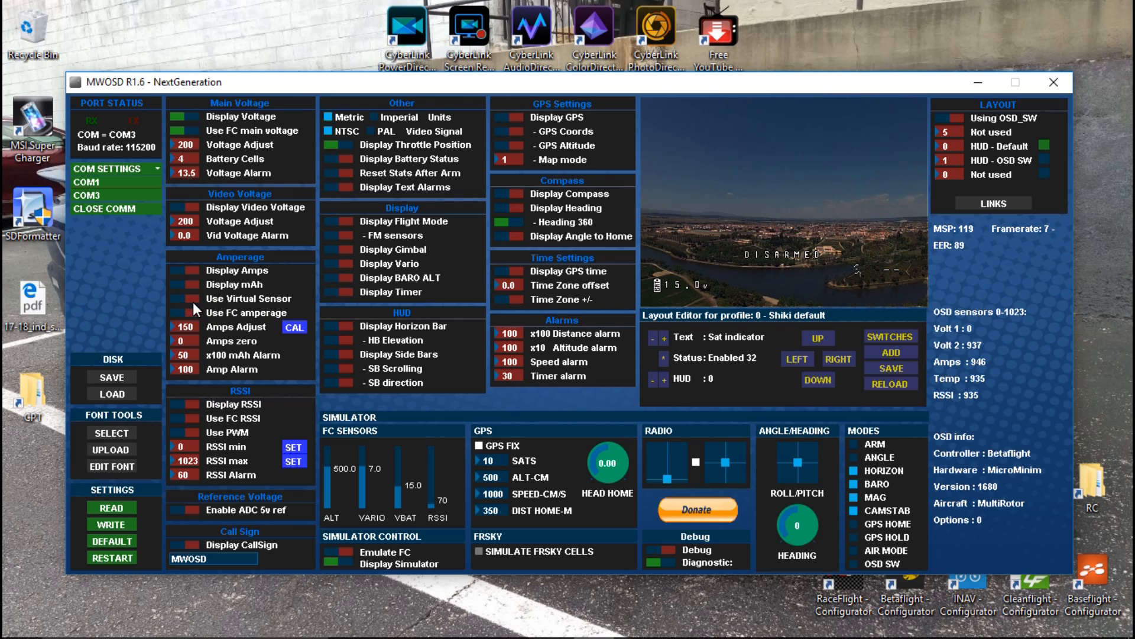
{"action": "mouse_move", "coordinate": [248, 376]}
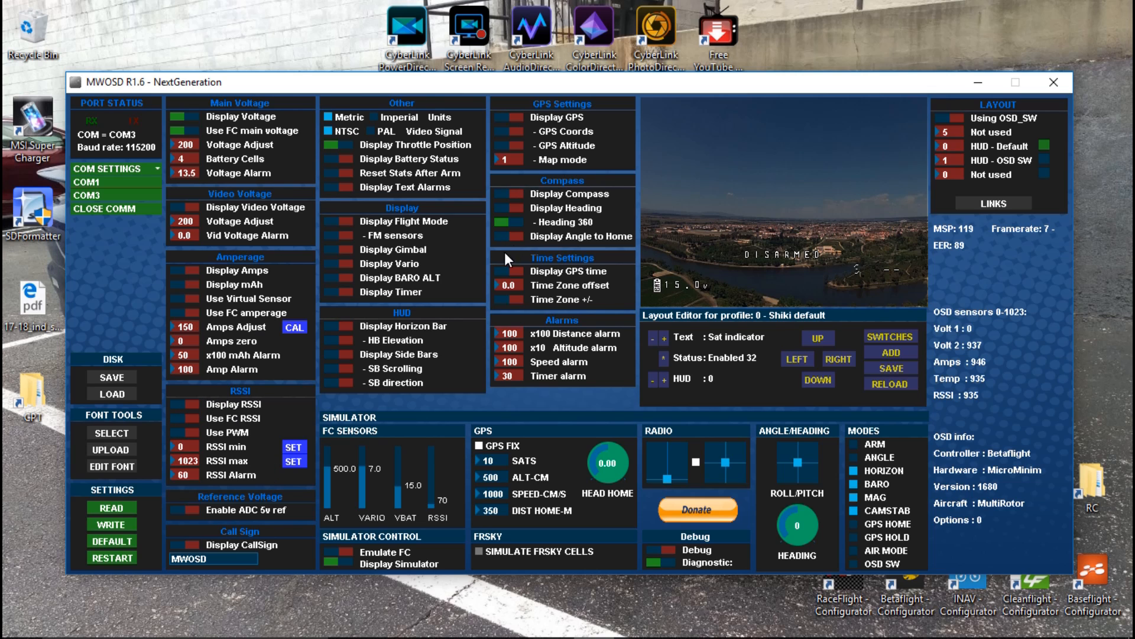
{"action": "mouse_move", "coordinate": [202, 392]}
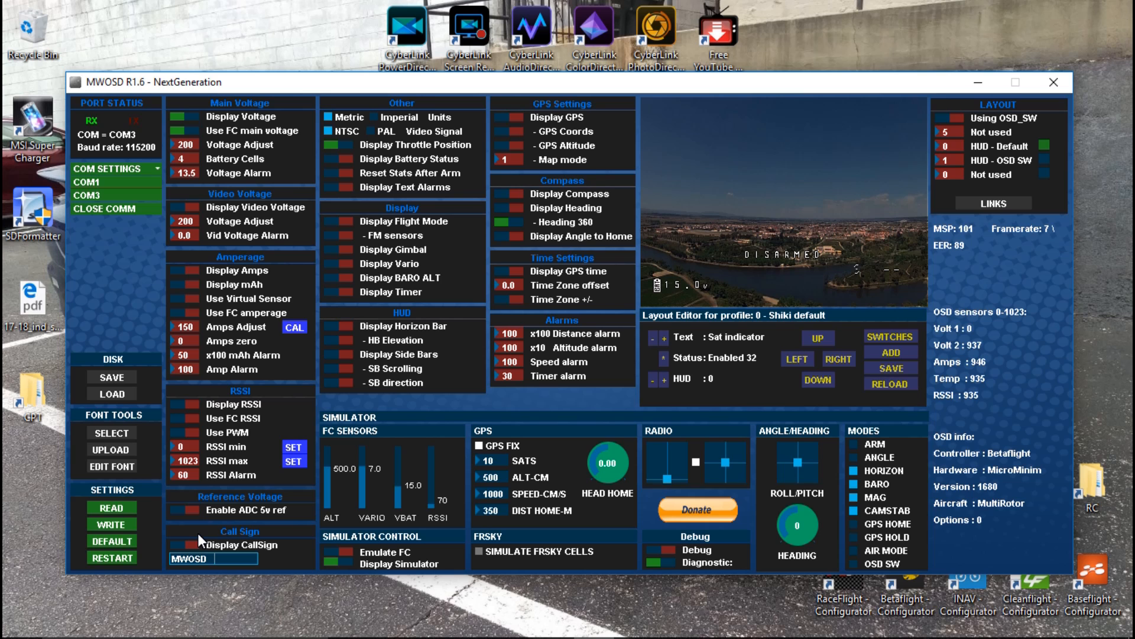
{"action": "mouse_move", "coordinate": [985, 137]}
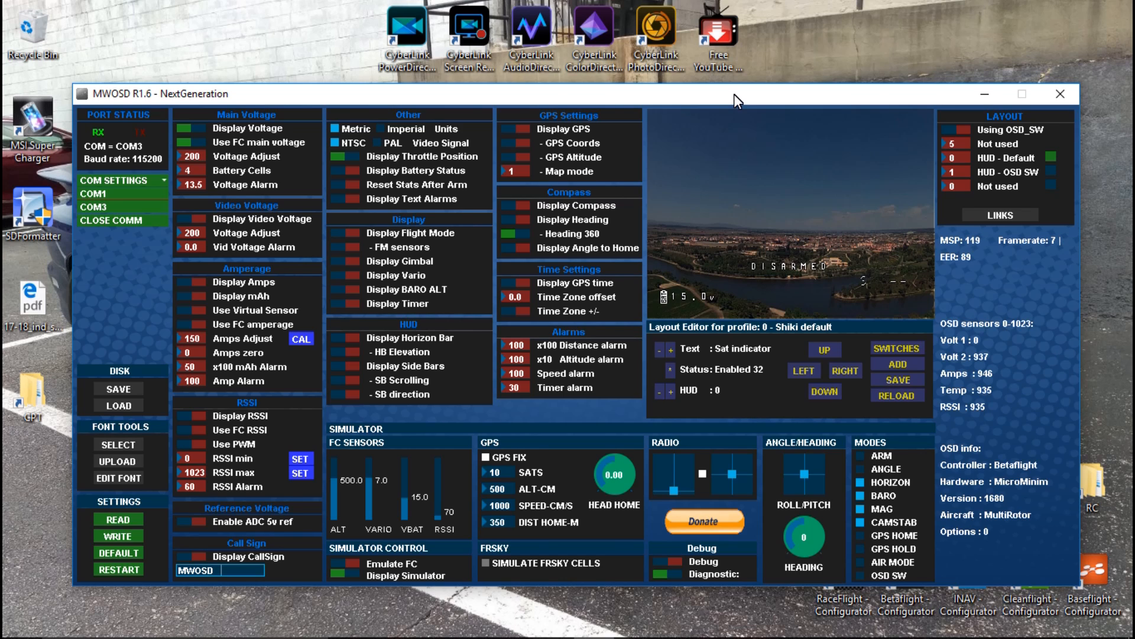
{"action": "mouse_move", "coordinate": [1112, 546]}
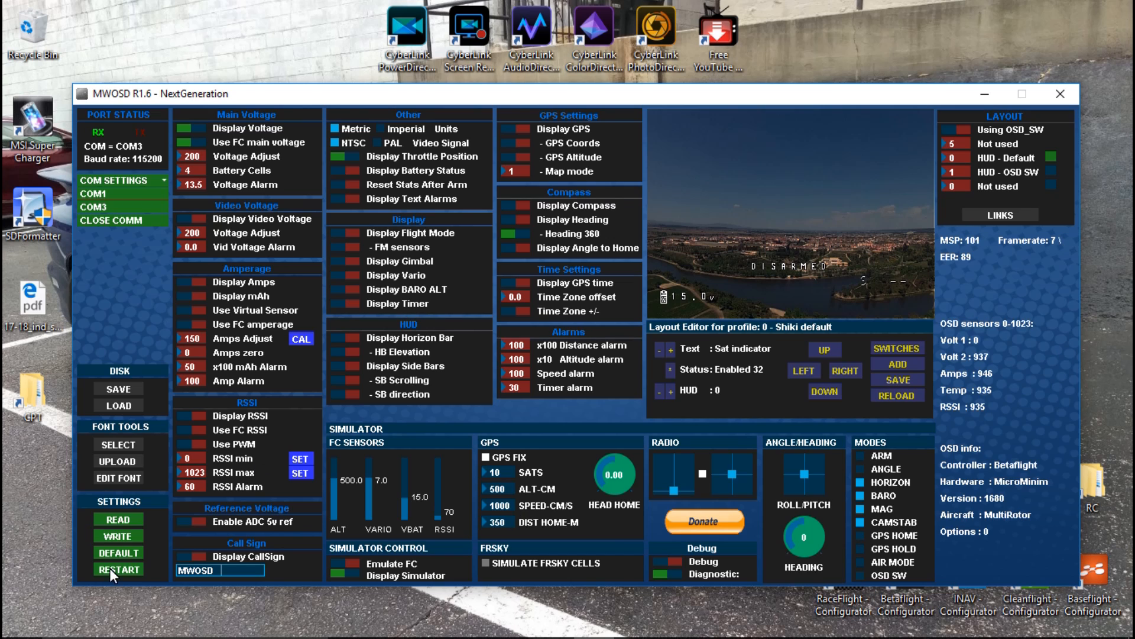
{"action": "mouse_move", "coordinate": [426, 142]}
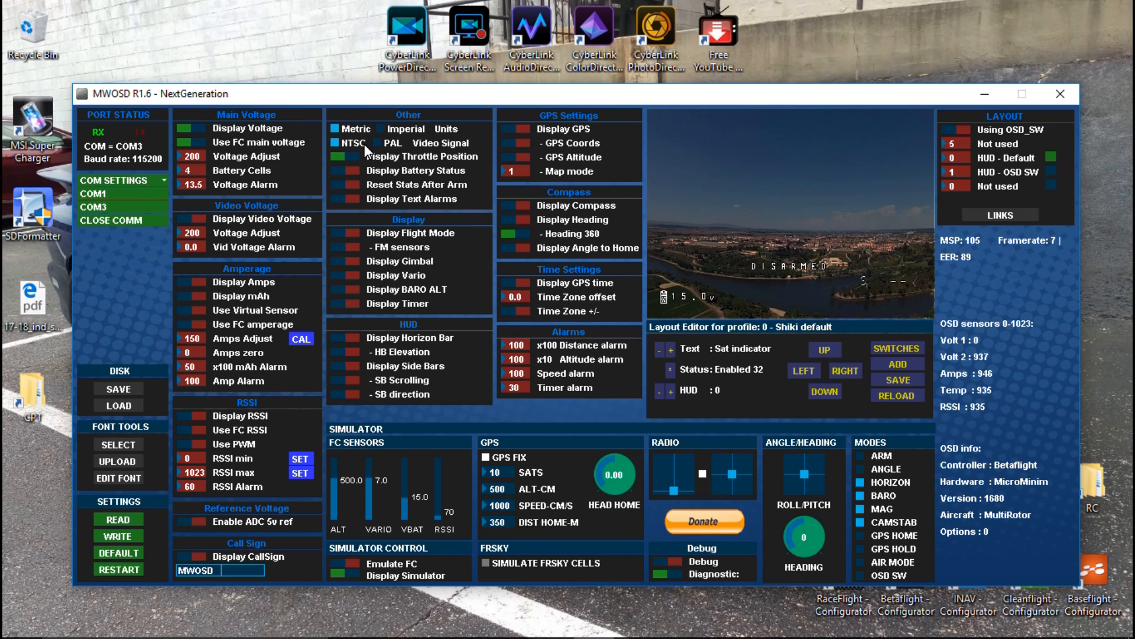
{"action": "left_click", "coordinate": [377, 143]}
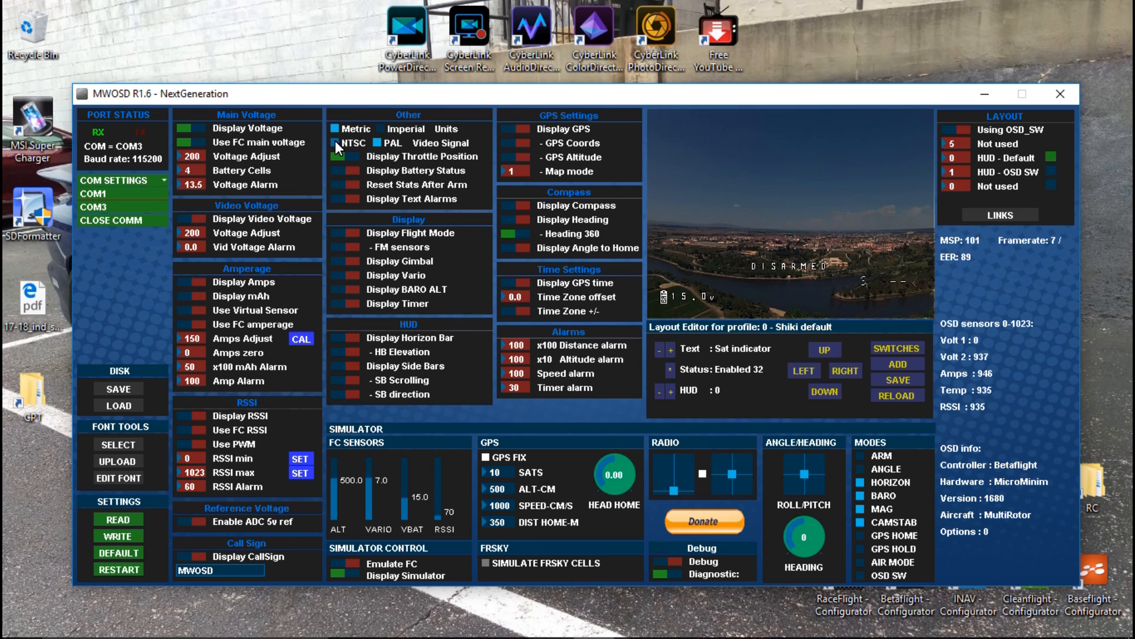
{"action": "left_click", "coordinate": [335, 142]}
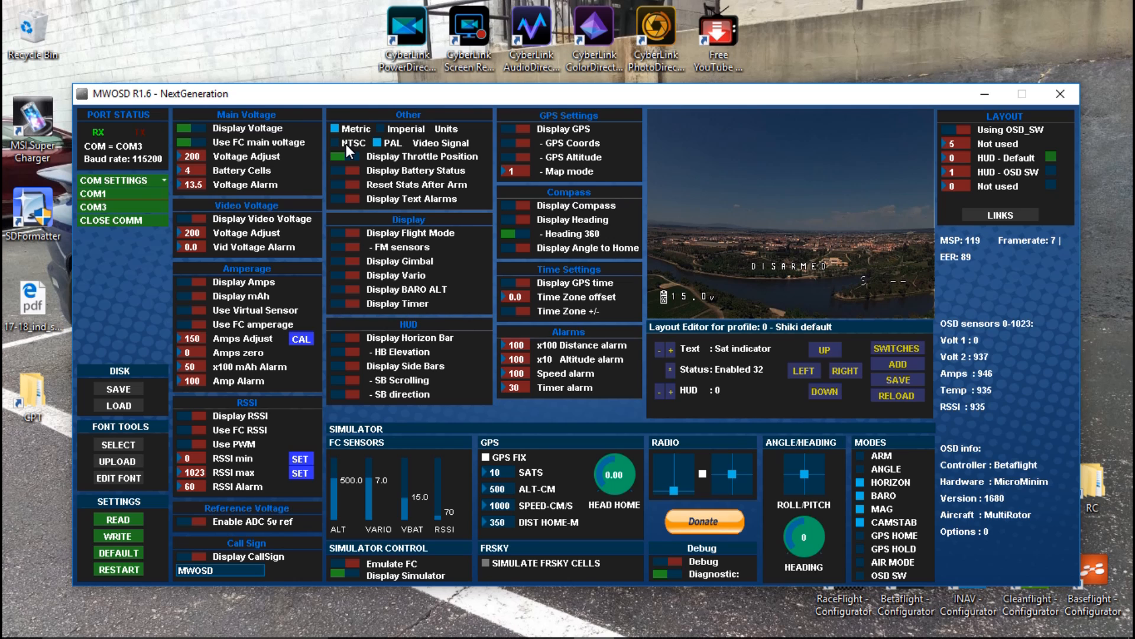
{"action": "left_click", "coordinate": [335, 142]}
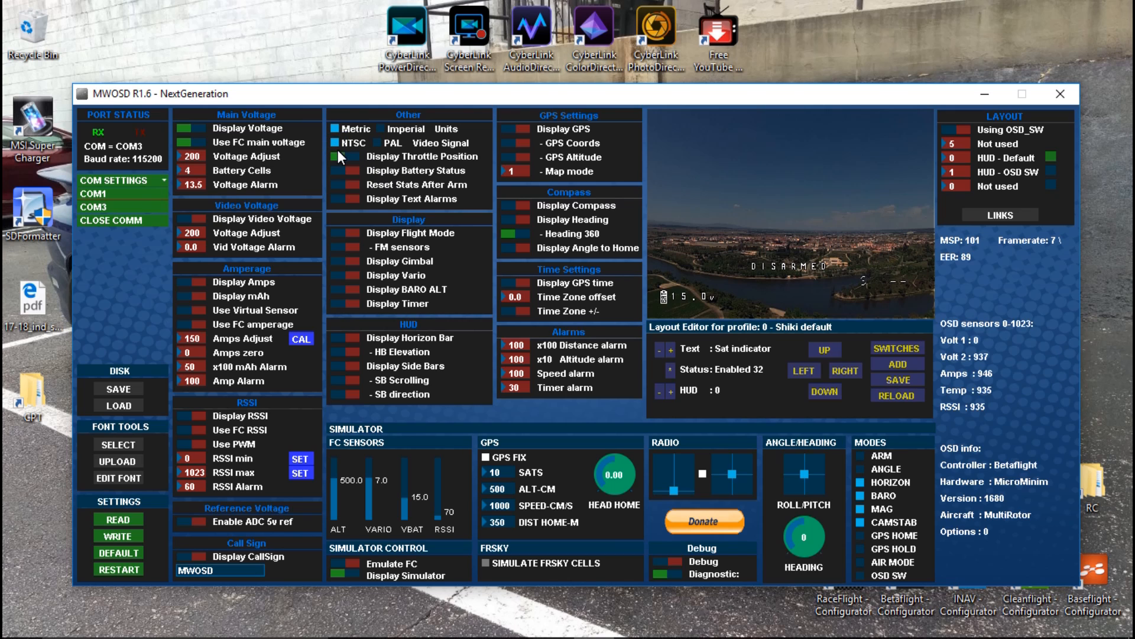
{"action": "left_click", "coordinate": [334, 156]}
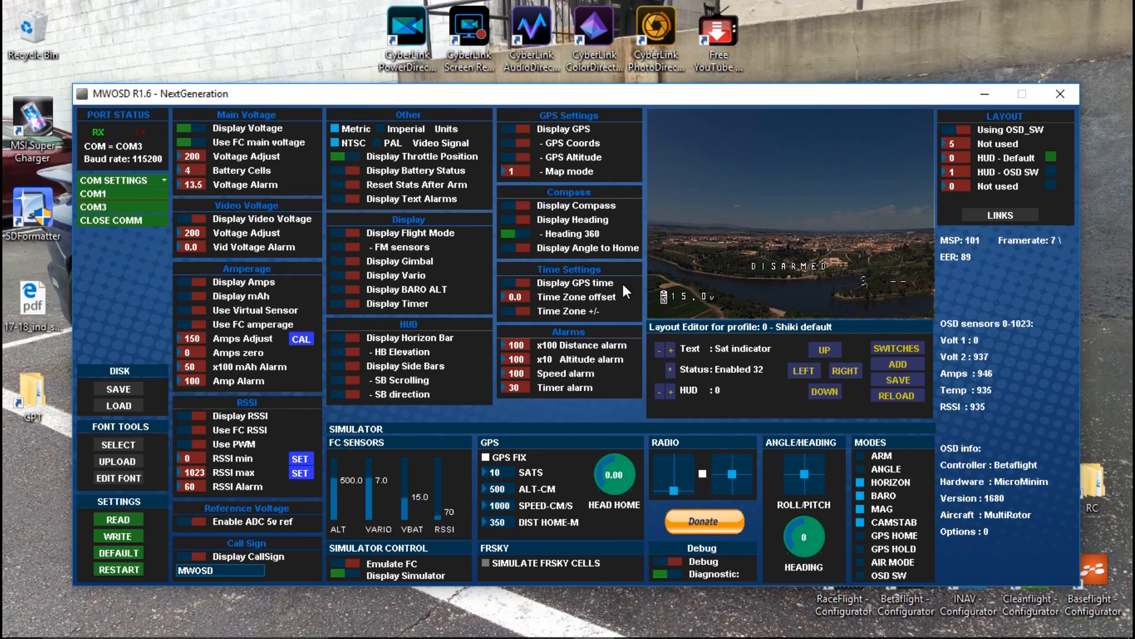
{"action": "mouse_move", "coordinate": [486, 281]}
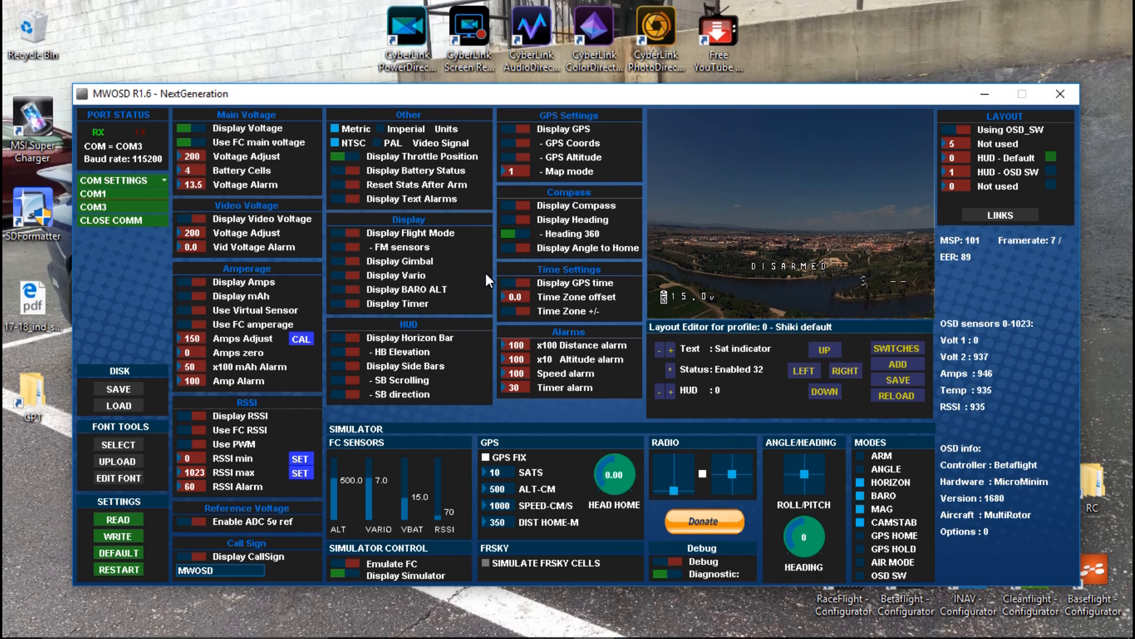
{"action": "mouse_move", "coordinate": [713, 231]}
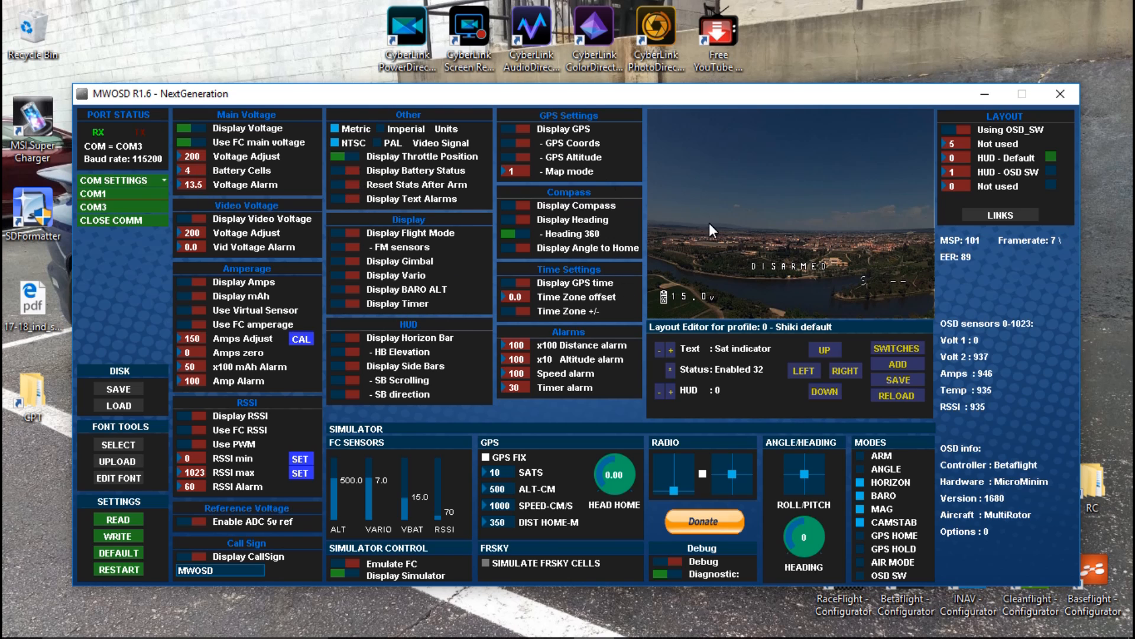
{"action": "mouse_move", "coordinate": [572, 325]}
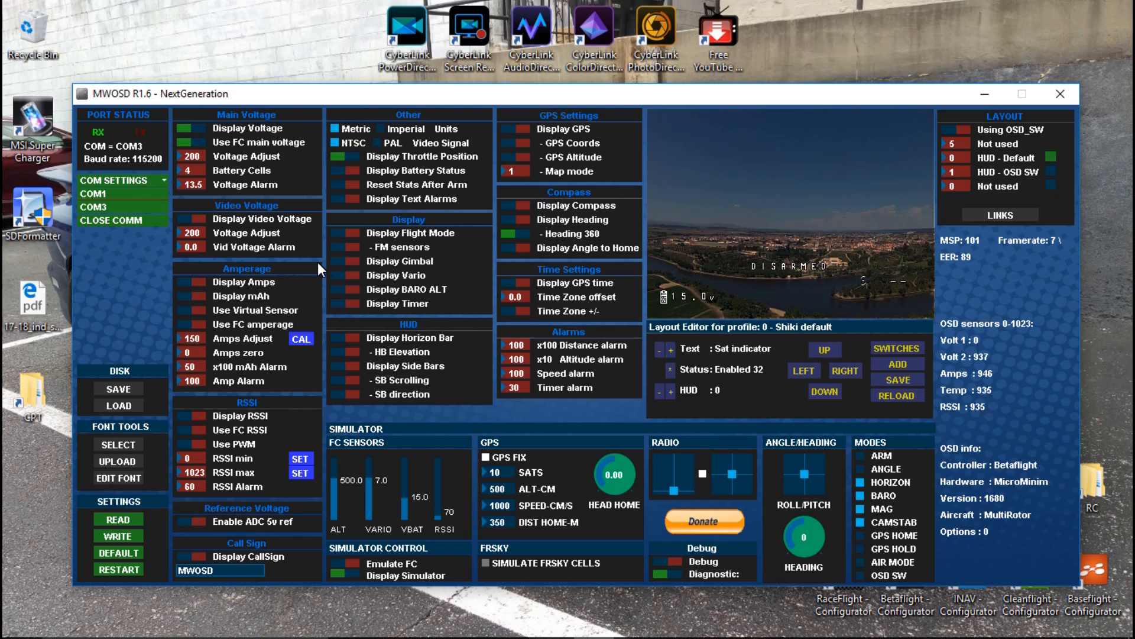
{"action": "mouse_move", "coordinate": [405, 315]}
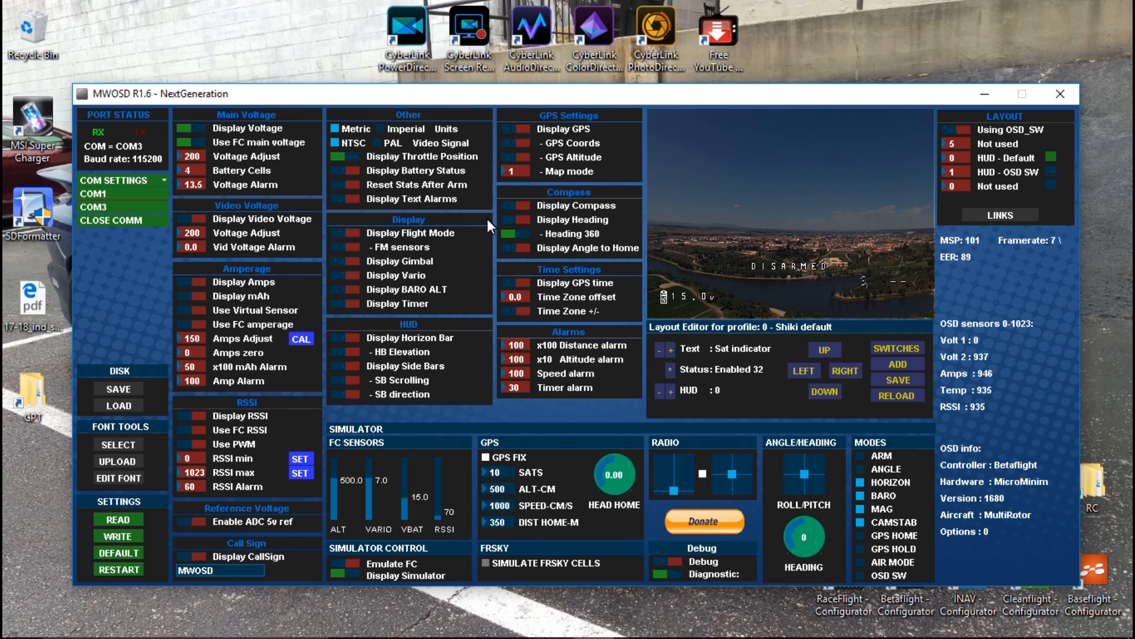
{"action": "mouse_move", "coordinate": [351, 443]}
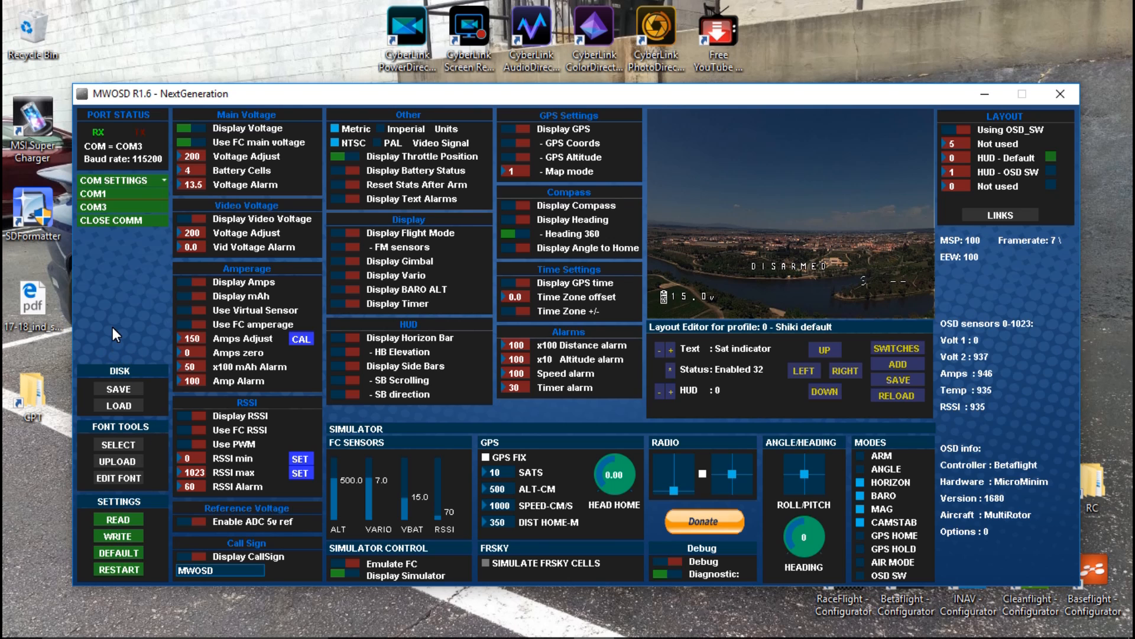
{"action": "mouse_move", "coordinate": [99, 227]}
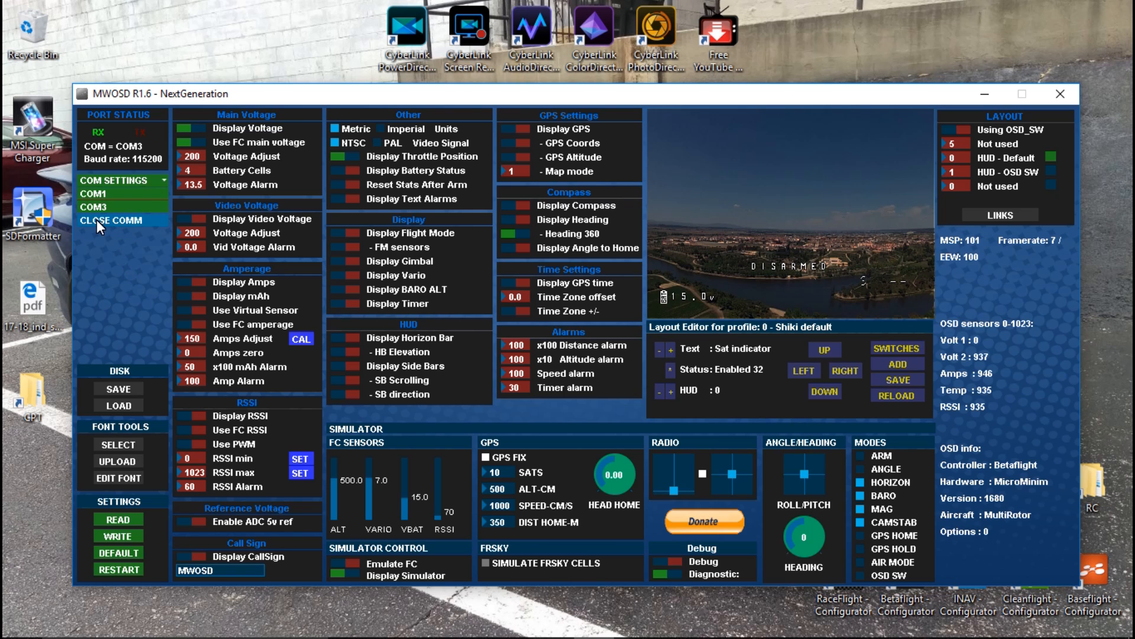
Close the COM3 connection and quit the MWOSD GUI
{"action": "left_click", "coordinate": [110, 220]}
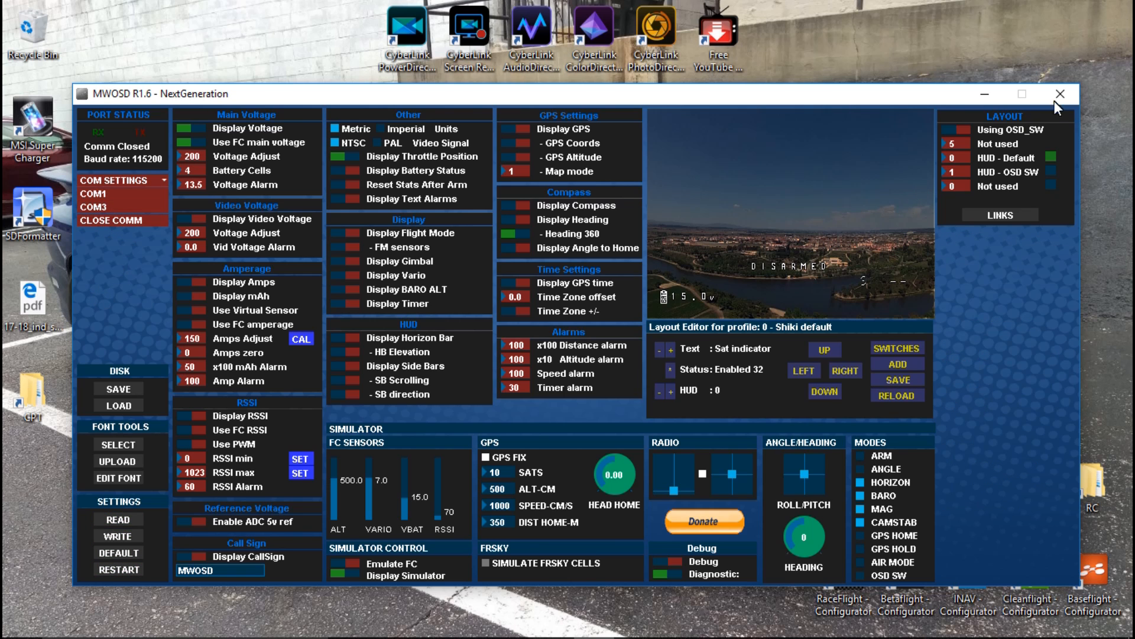
{"action": "left_click", "coordinate": [1058, 95]}
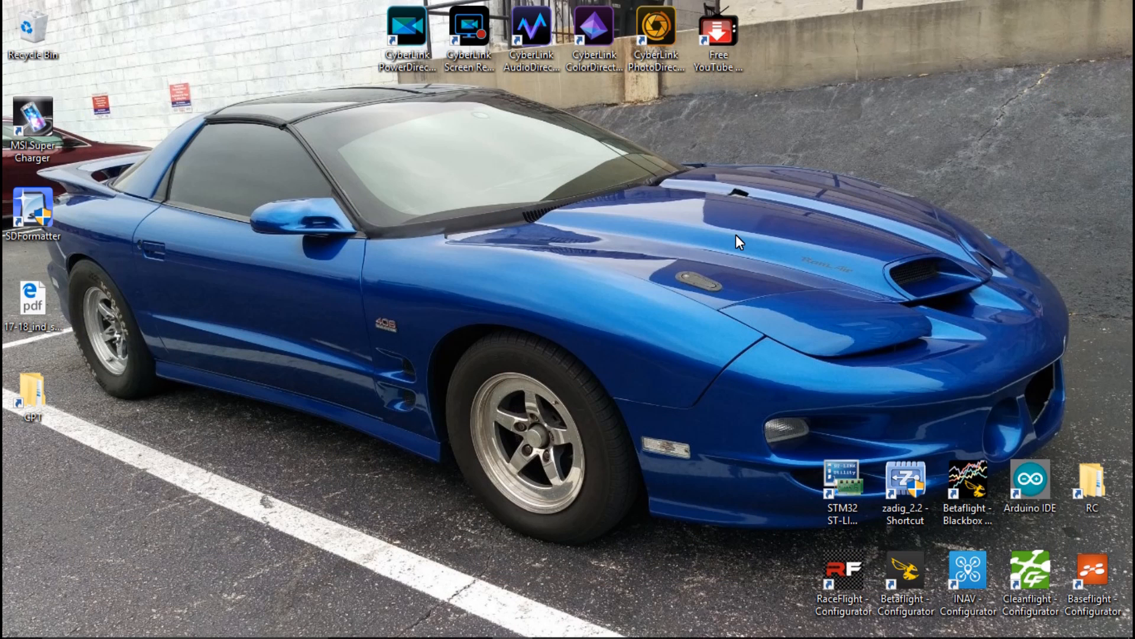